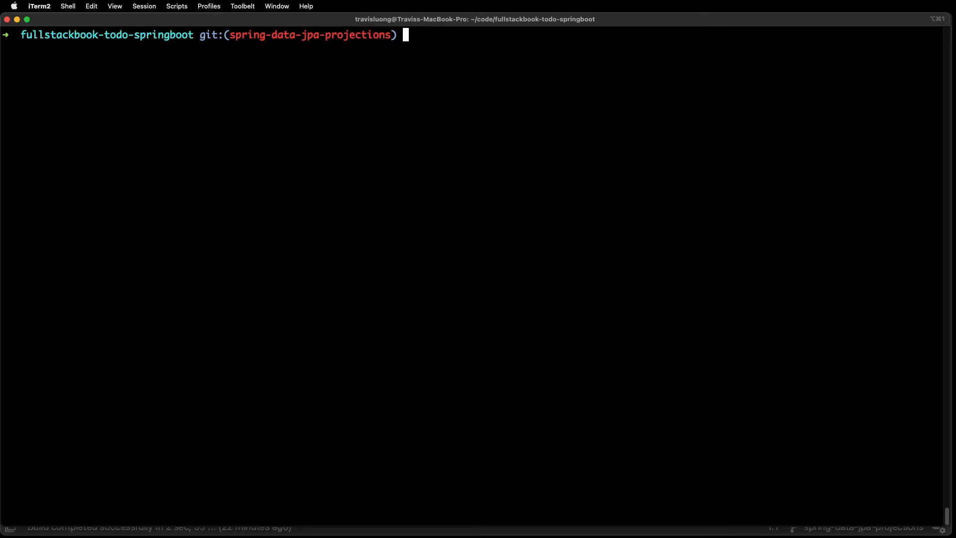
Run http :8000/todos with HTTPie, returning the single todo 'foo' (id 2).
text(h)
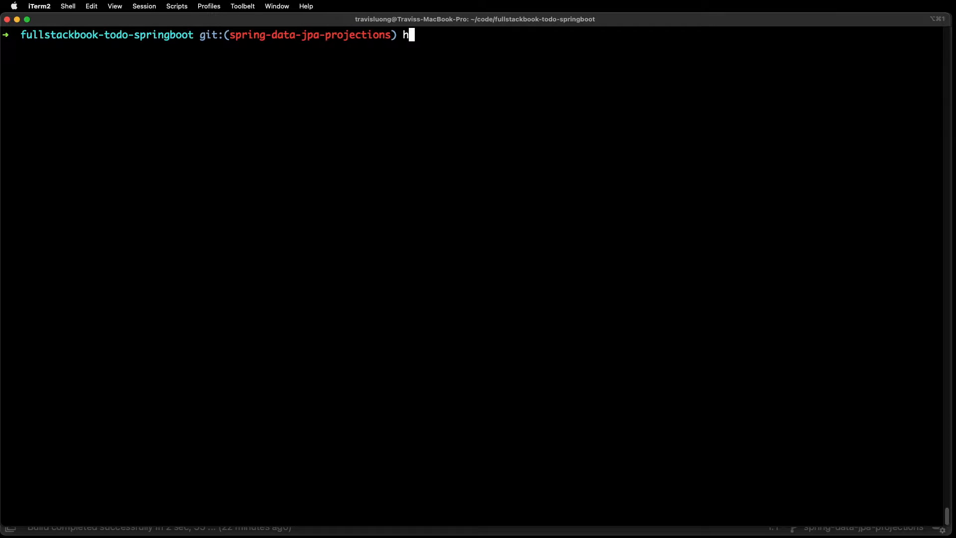
text(ttp :8000/todos)
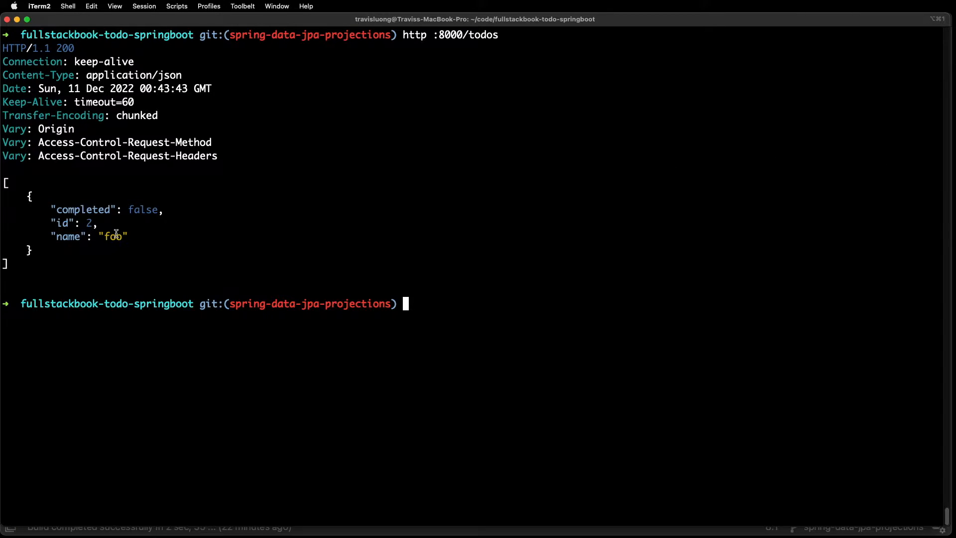
mouse_move(405, 179)
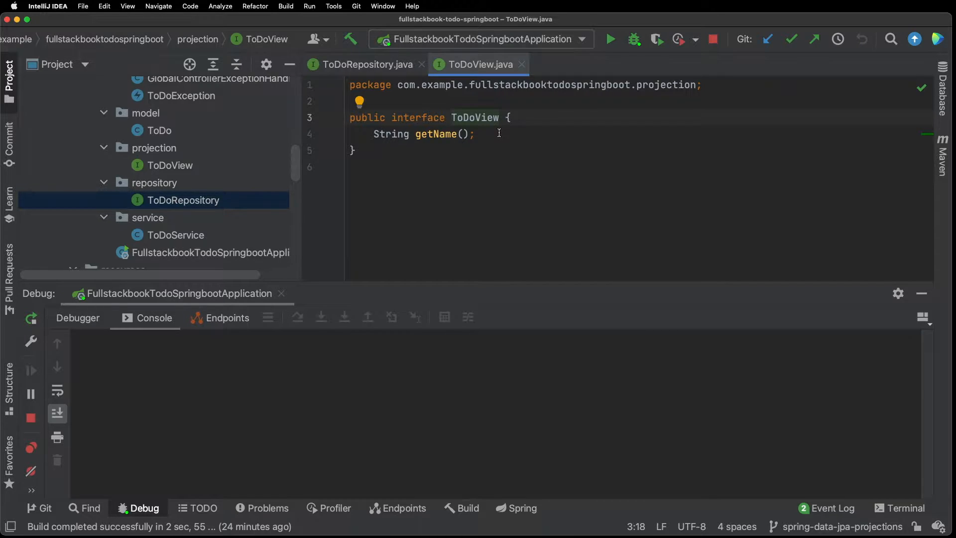
mouse_move(269, 184)
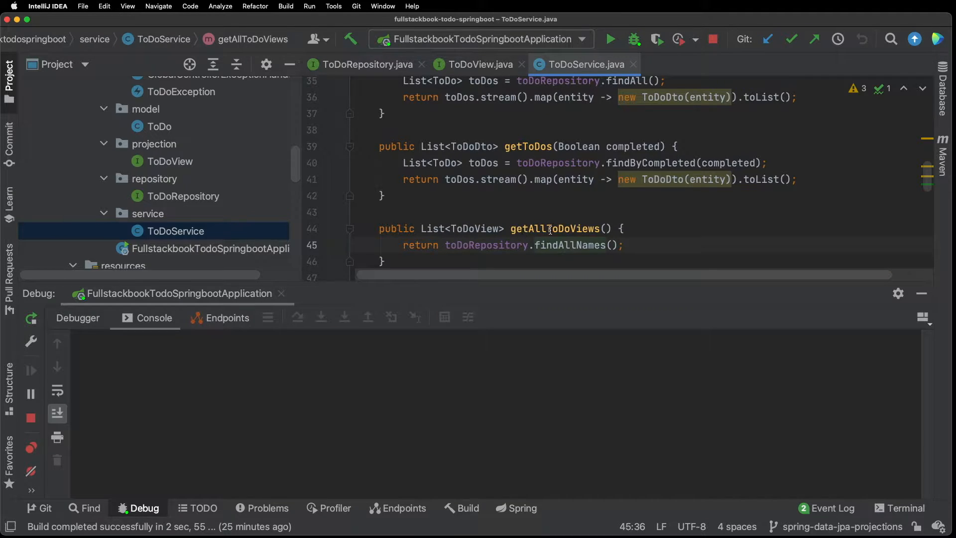
mouse_move(463, 228)
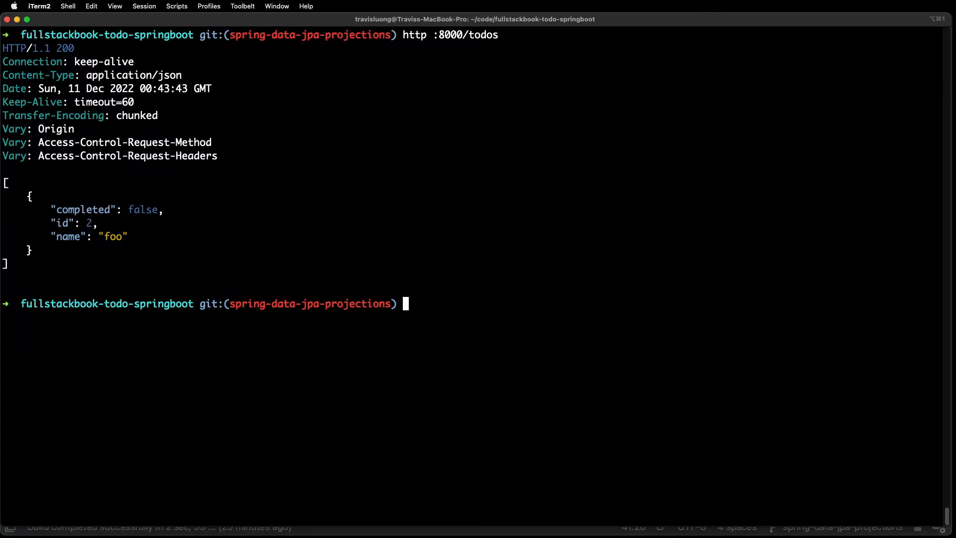
Request http :8000/todos/testInterfaceProjection, getting back only the name 'foo'.
text(h)
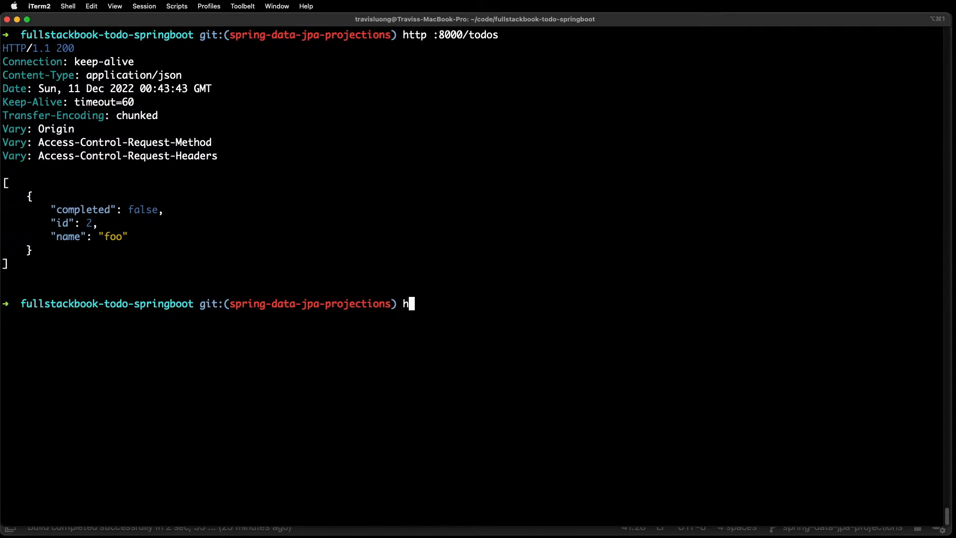
text(ttp :8)
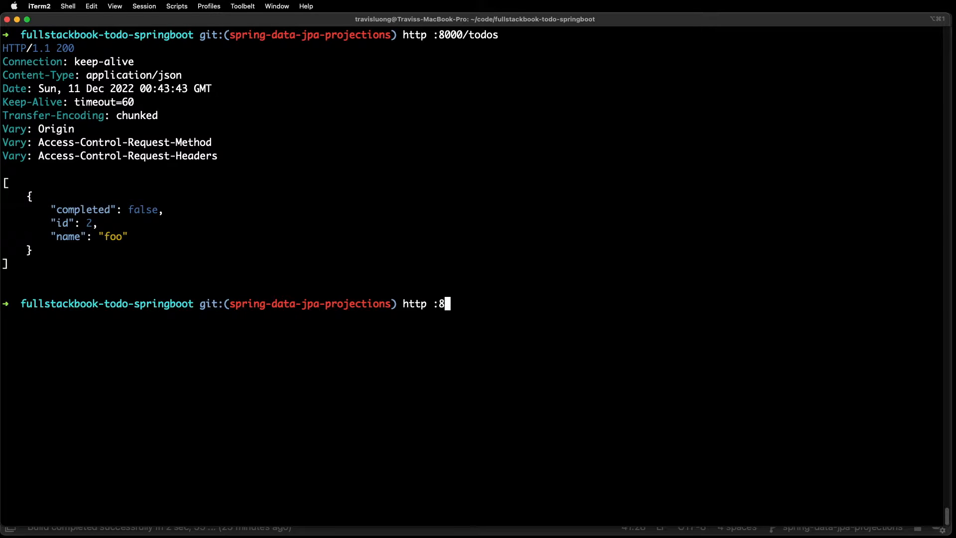
text(000/todos/)
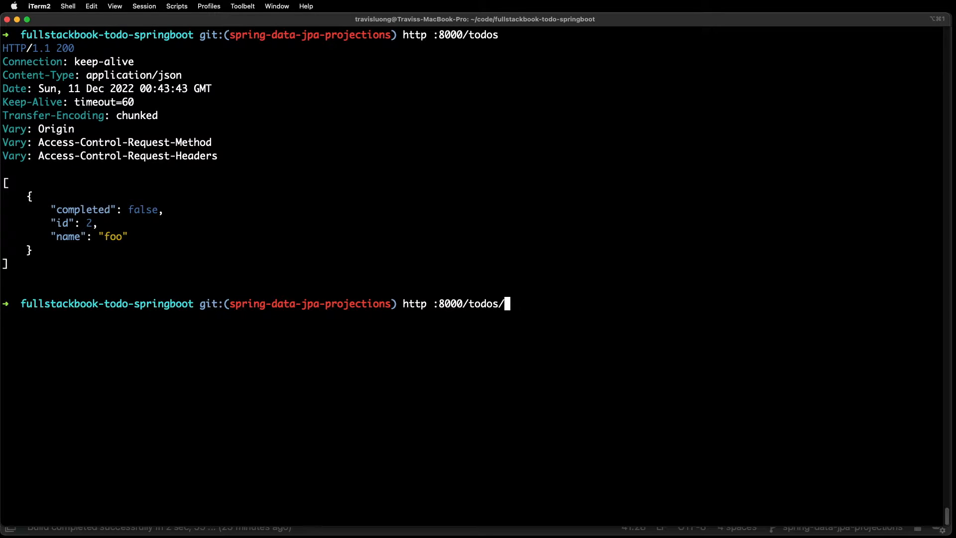
text(testInterfa)
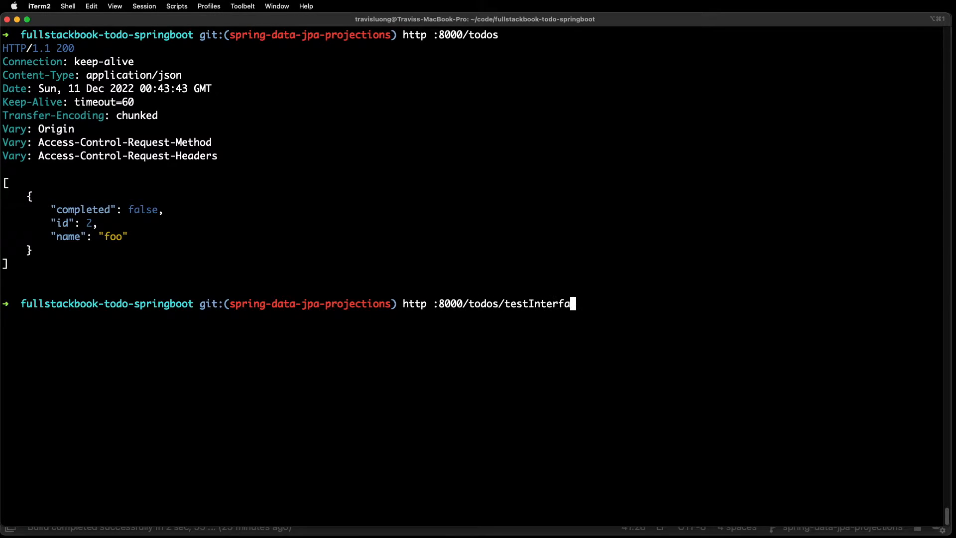
text(ceProjection)
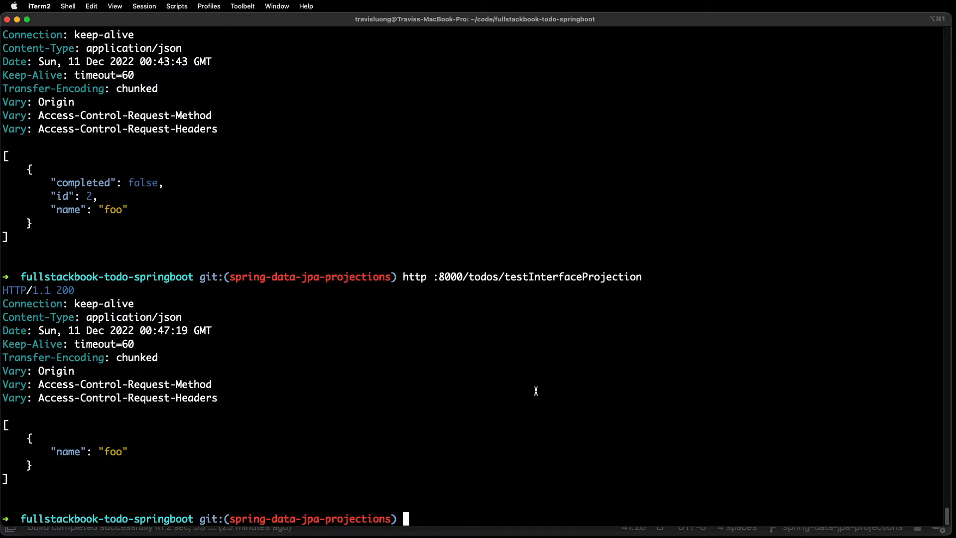
text(http :8000/todos)
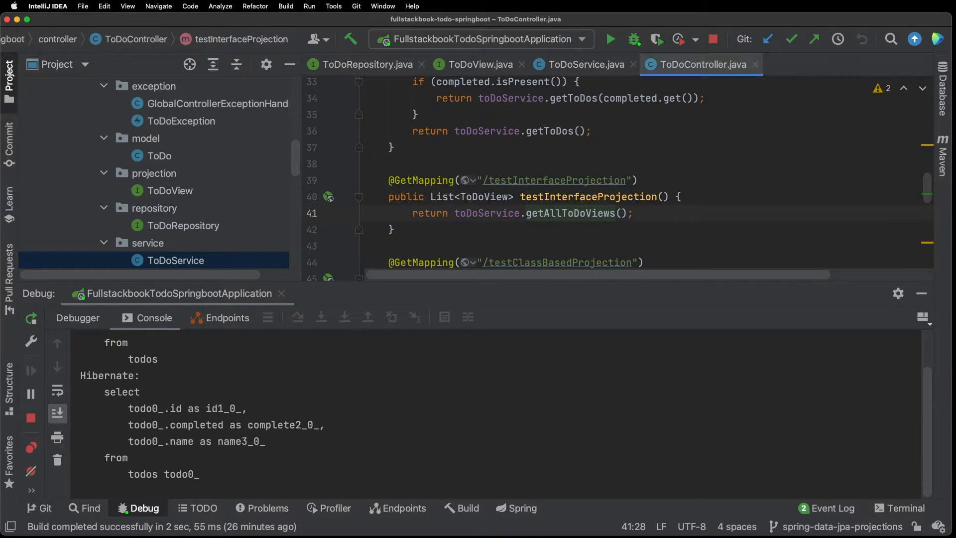
Open application.properties showing show-sql and hibernate format_sql set to true.
double_click(164, 228)
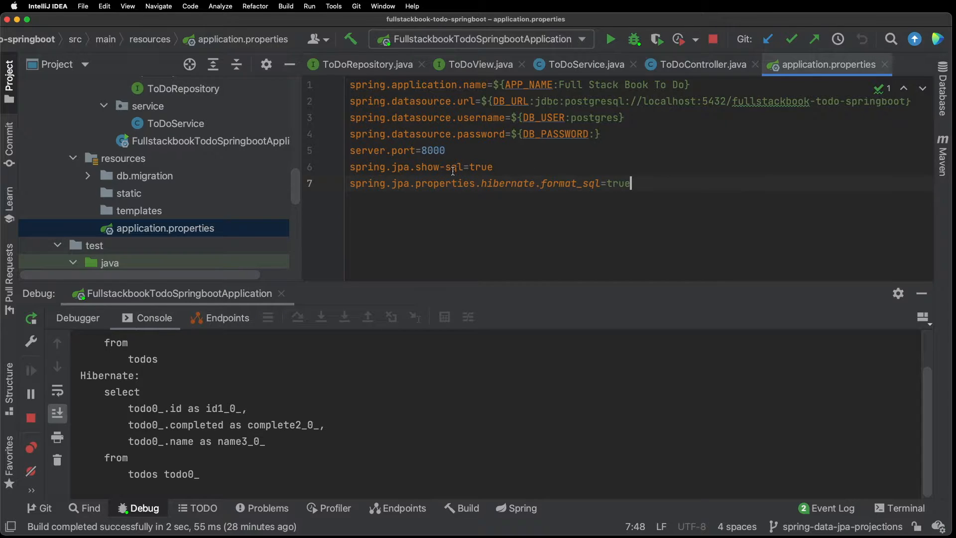
mouse_move(608, 174)
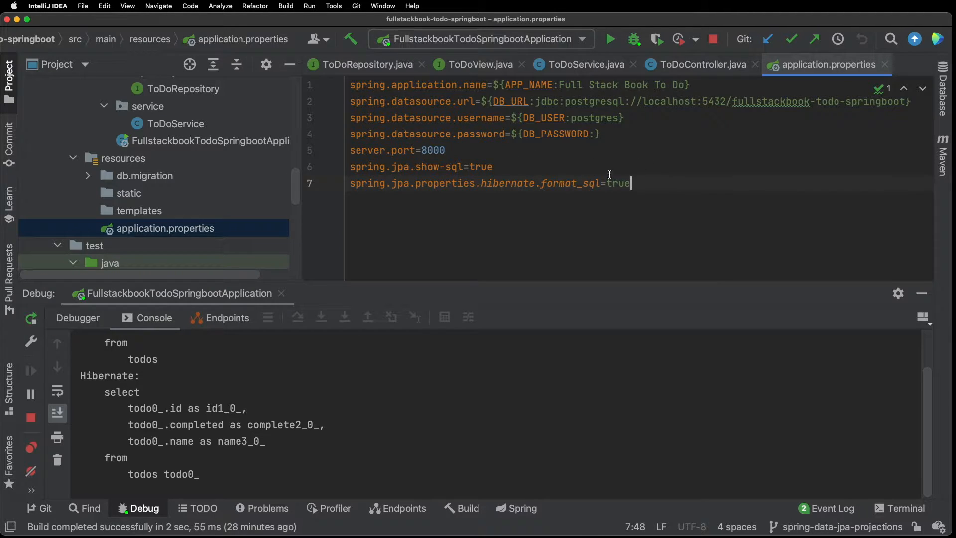
mouse_move(488, 414)
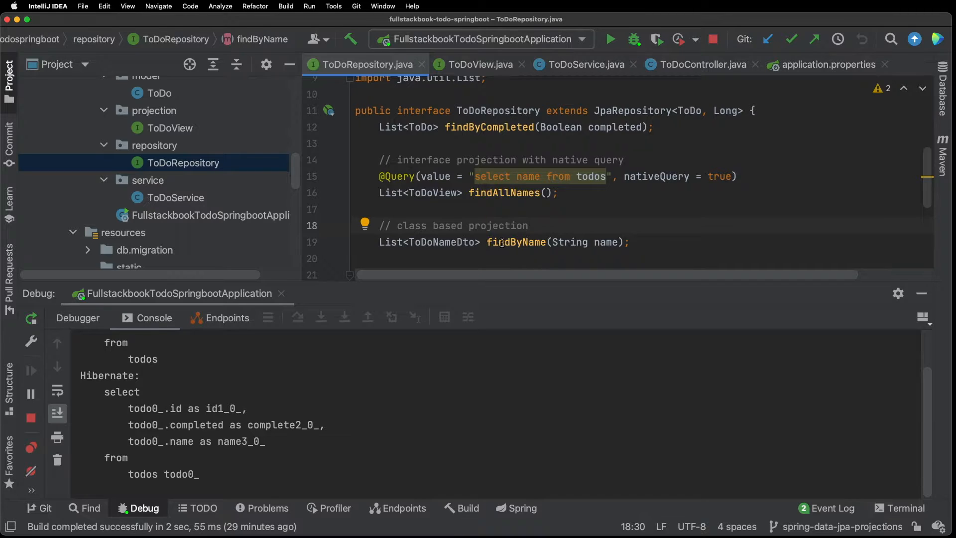
mouse_move(388, 253)
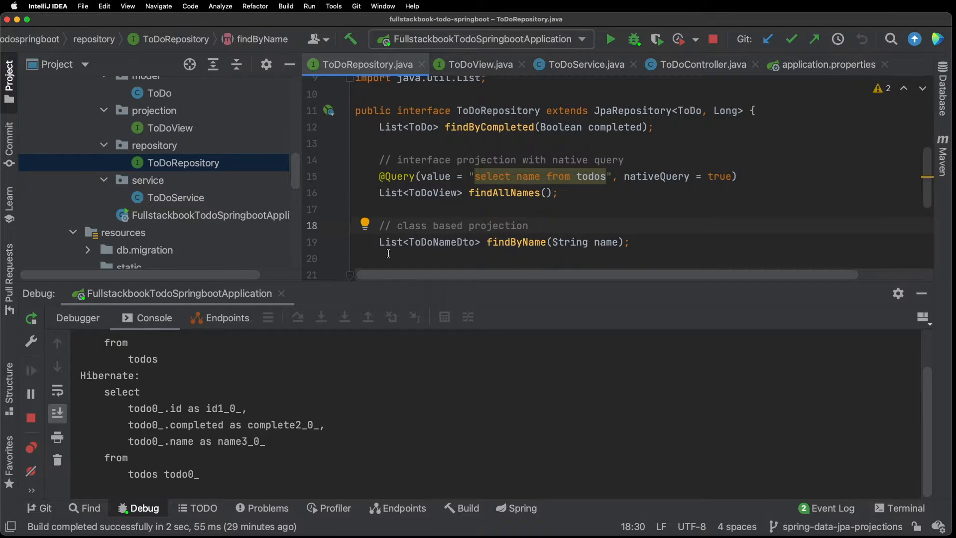
mouse_move(472, 241)
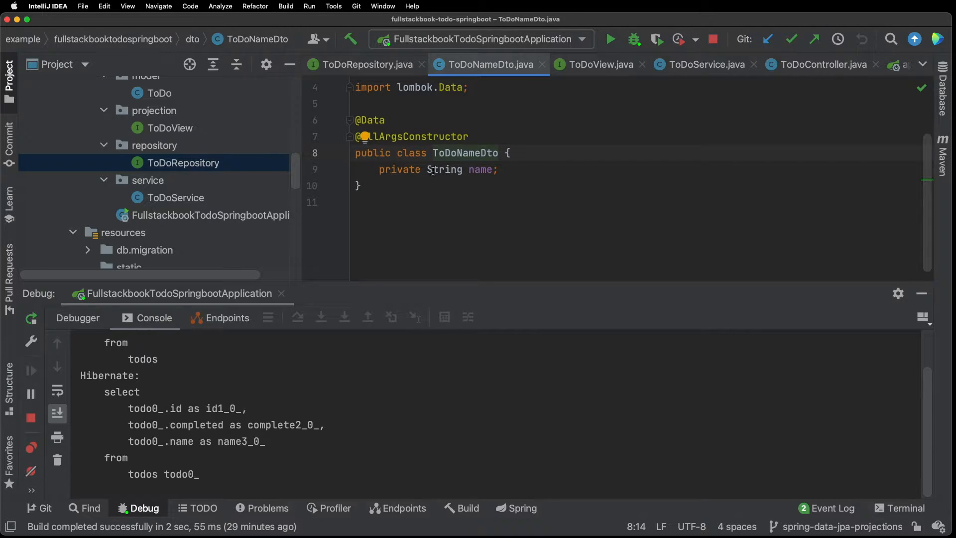
mouse_move(477, 169)
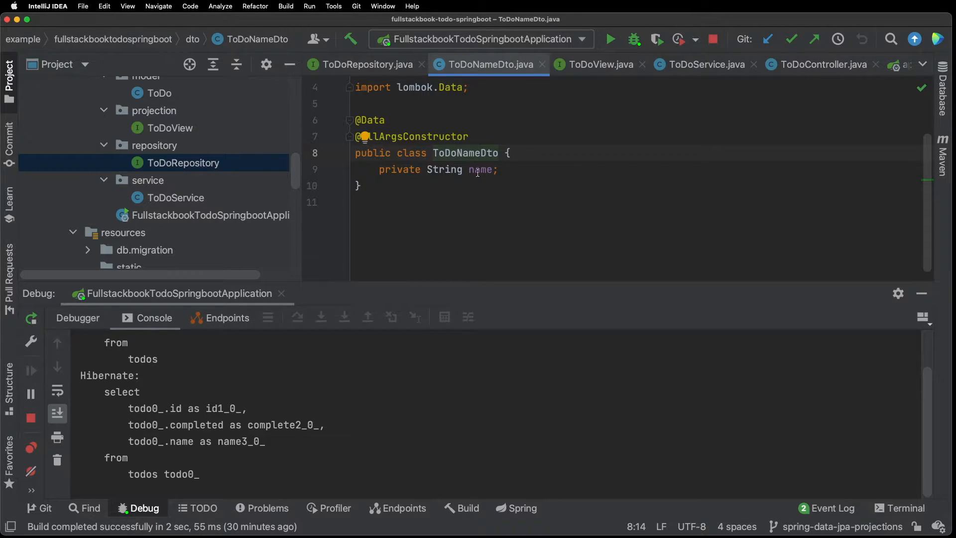
Review ToDoService's ToDoNameDto projection methods and jump to repository findByName.
click(176, 197)
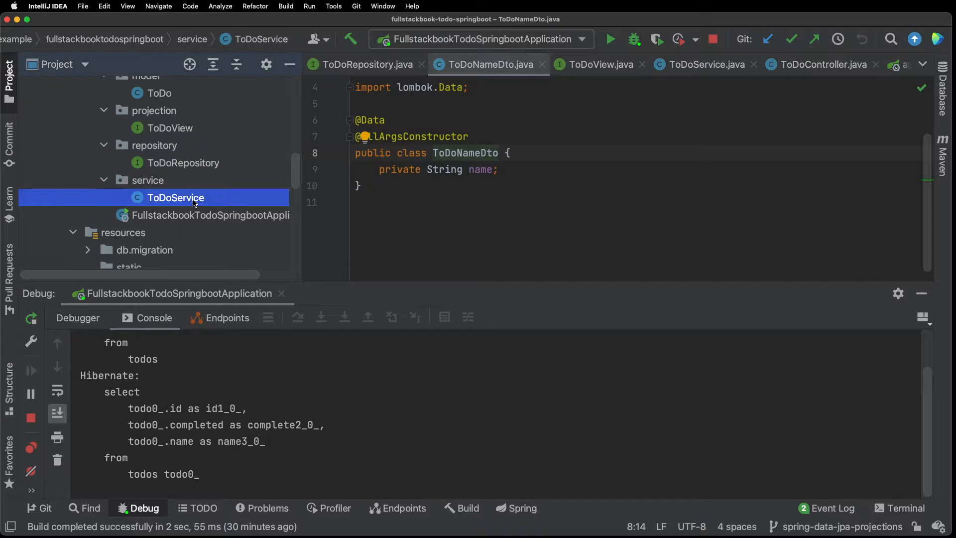
click(701, 65)
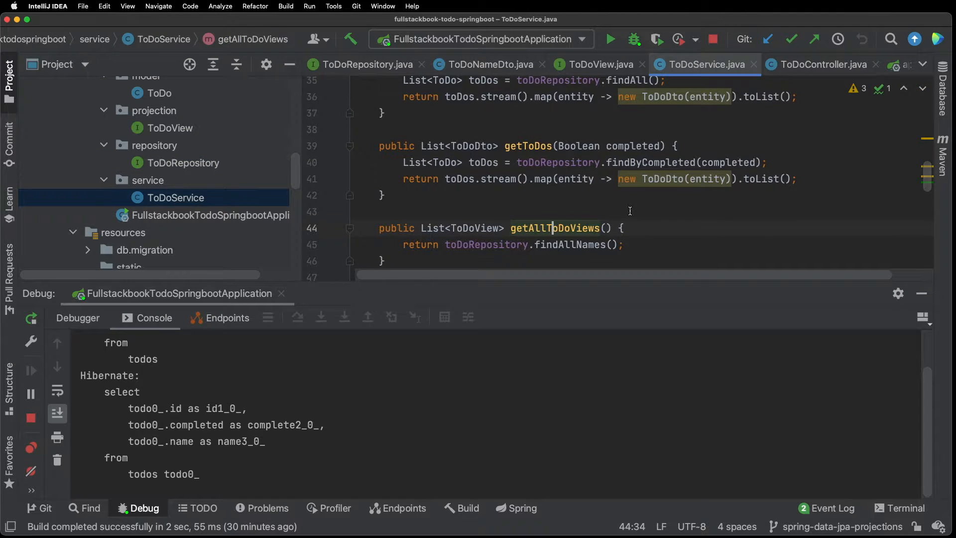
scroll(down, 3)
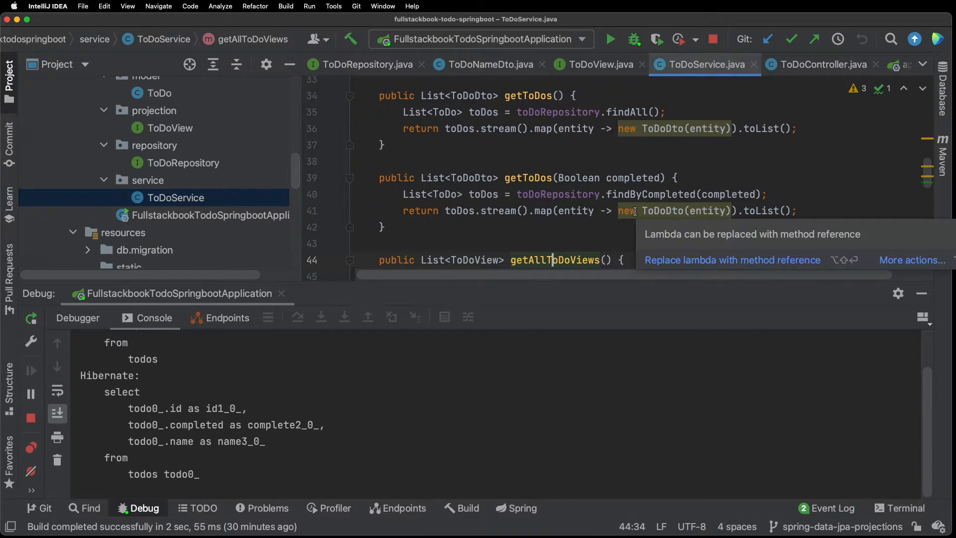
scroll(down, 3)
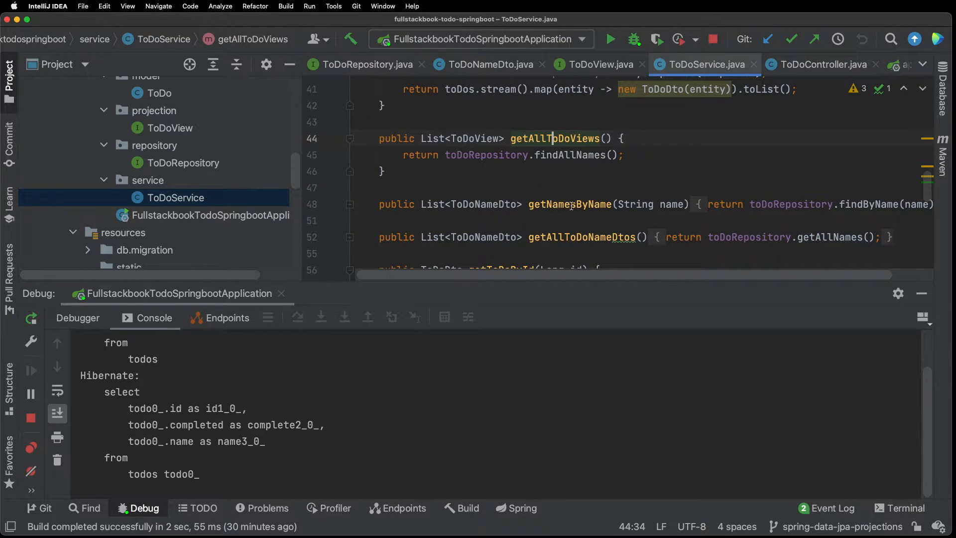
mouse_move(730, 204)
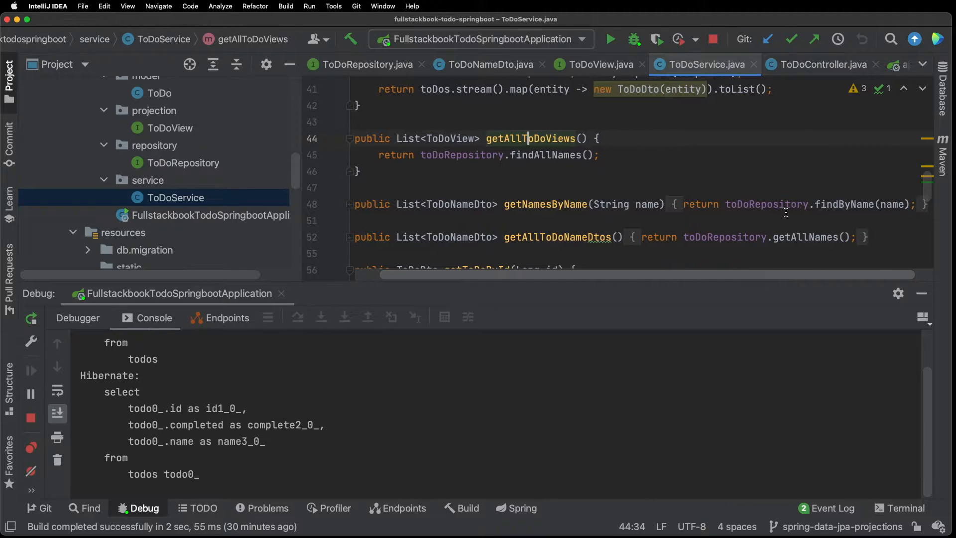
click(369, 64)
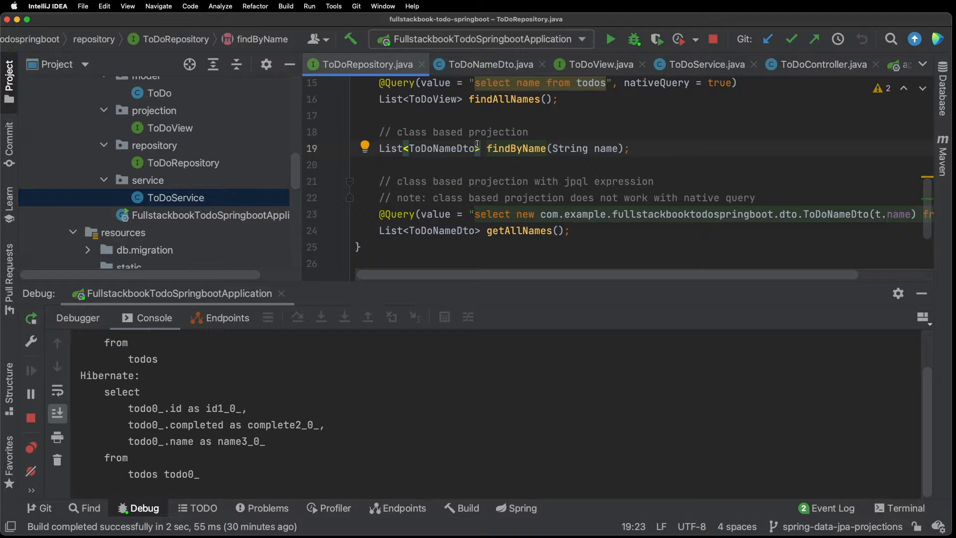
mouse_move(243, 169)
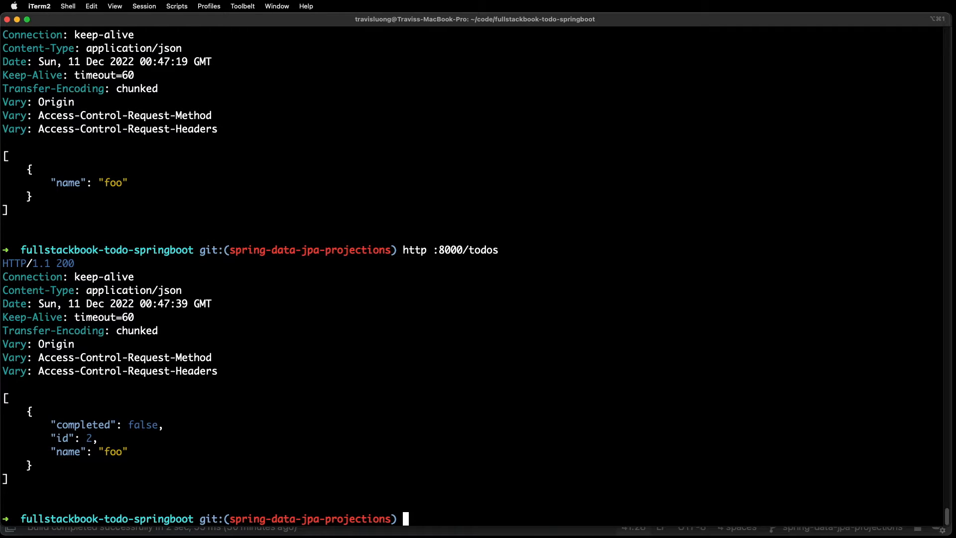
Request http :8000/todos/testClassBasedProjection with name==foo via HTTPie.
text(http :)
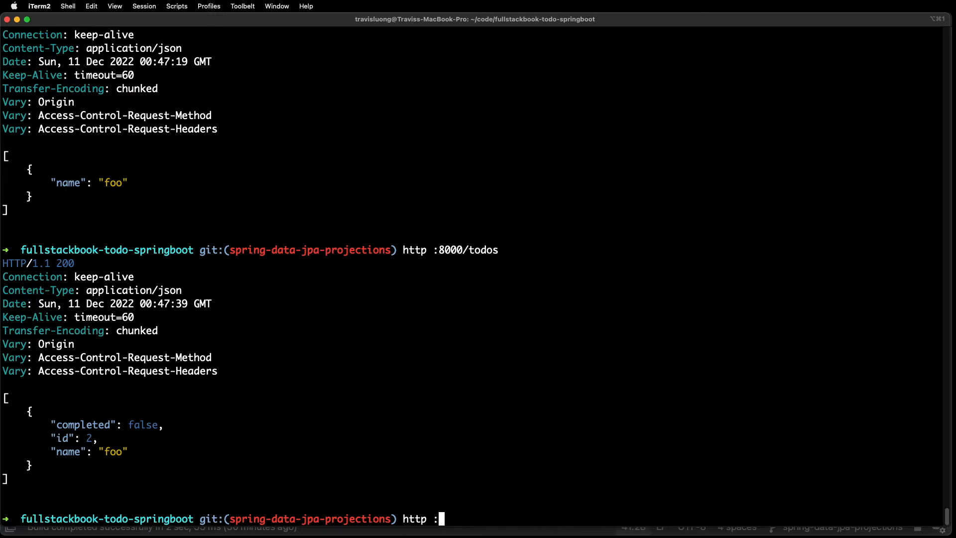
text(8000/todos)
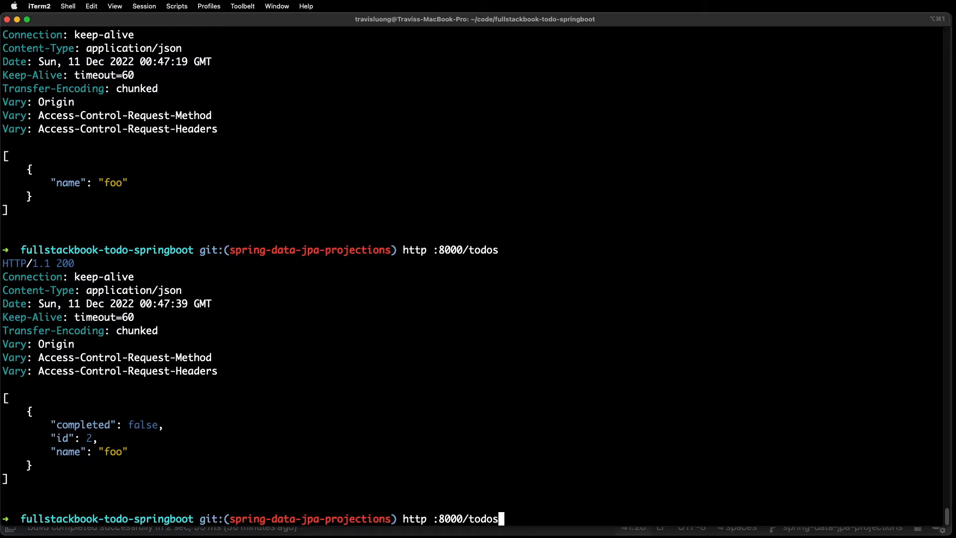
text(/testCl)
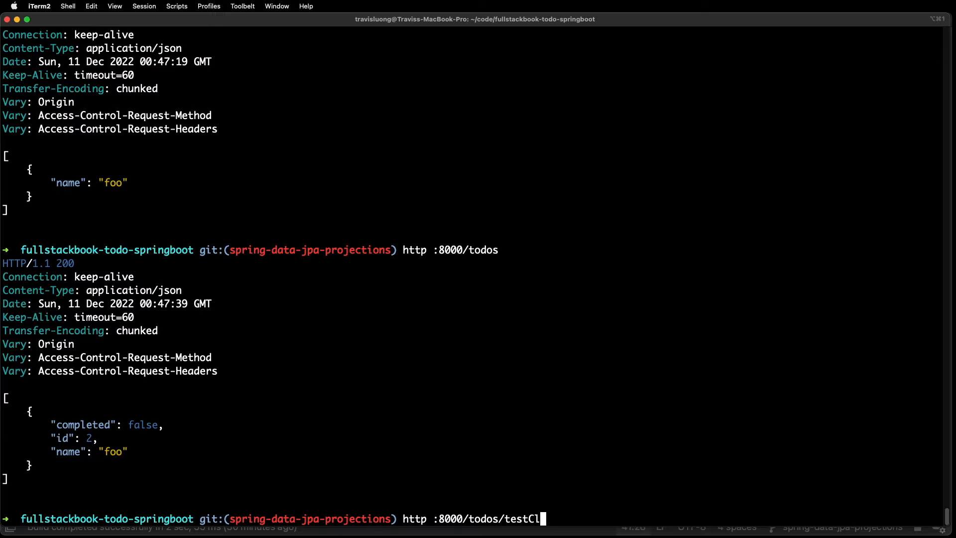
text(assBasedProjec)
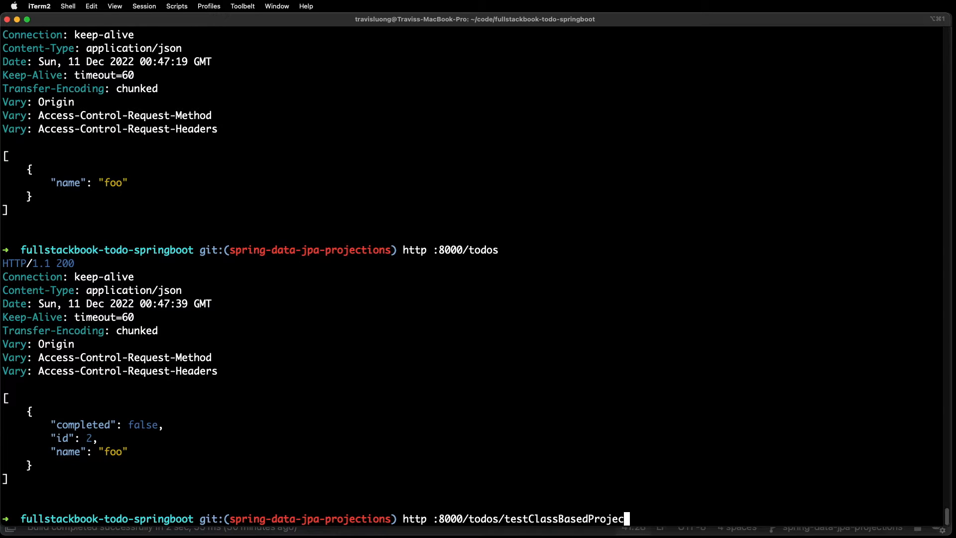
text(tion)
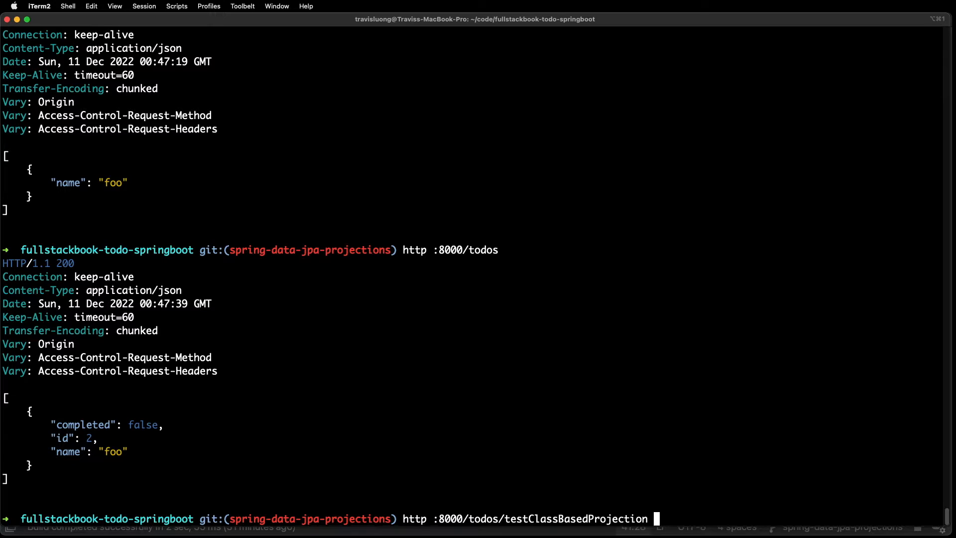
text(name==)
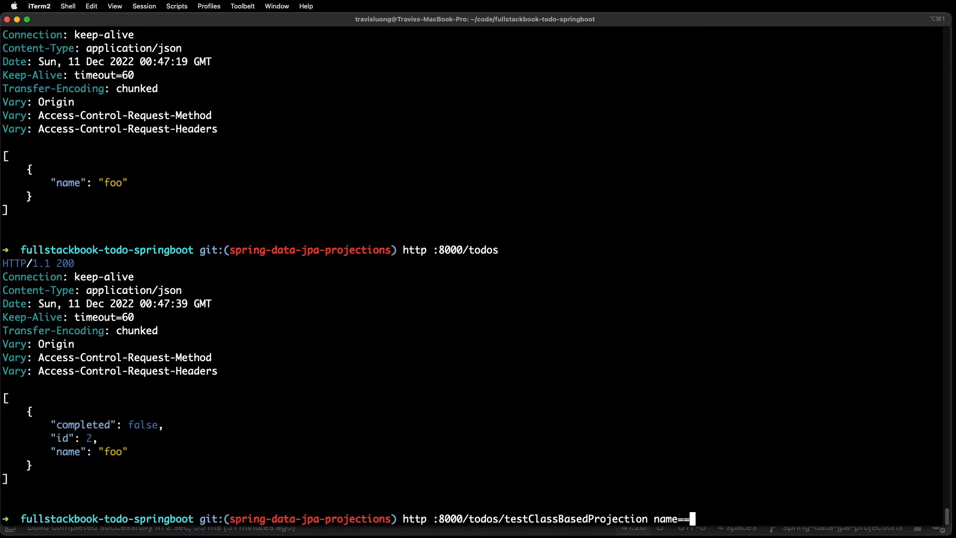
text(foo)
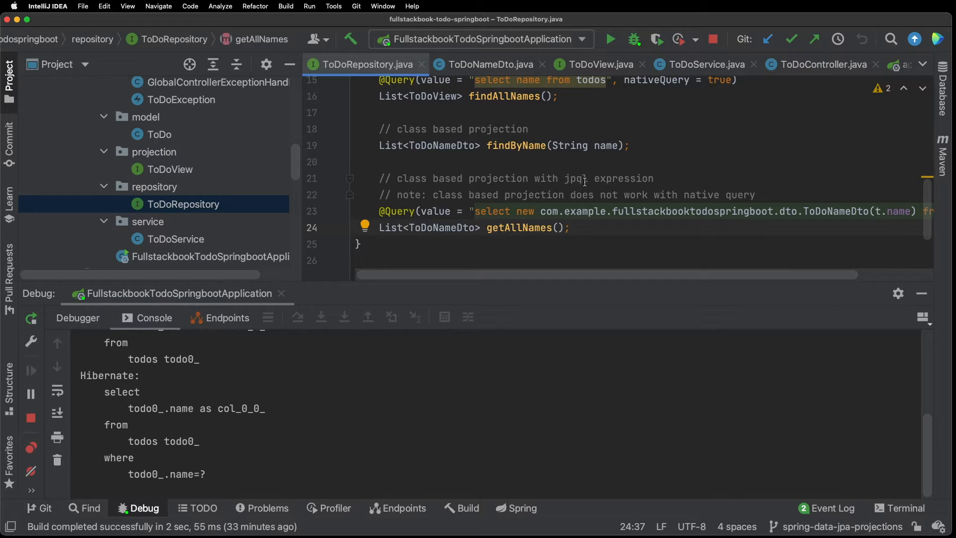
mouse_move(614, 188)
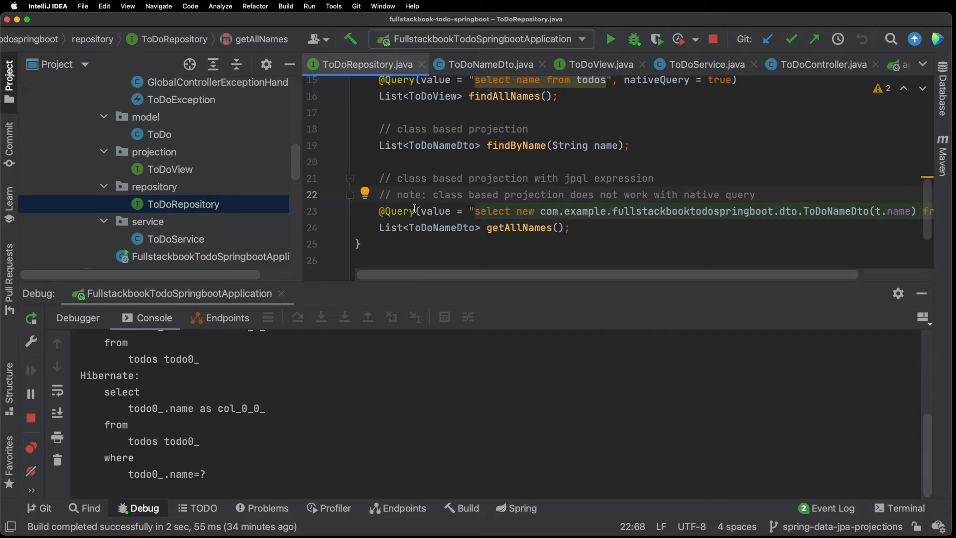
mouse_move(597, 186)
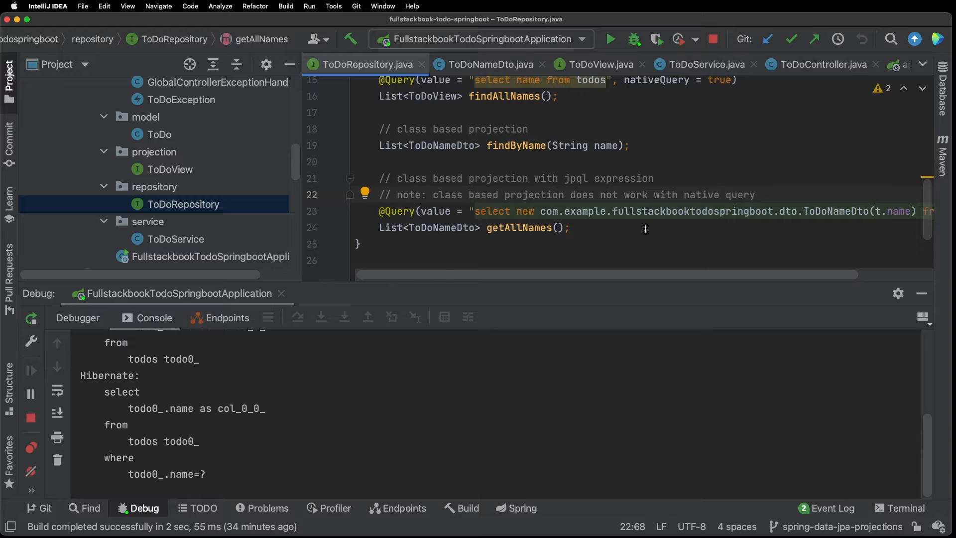
mouse_move(586, 266)
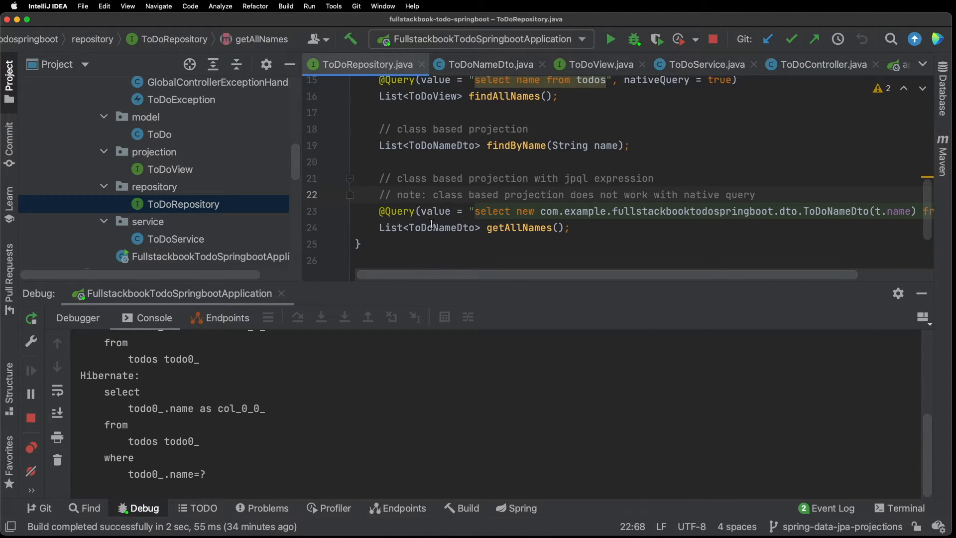
Review getAllNames' ToDoNameDto JPQL query and navigate to its caller getAllToDoNameDtos.
double_click(440, 227)
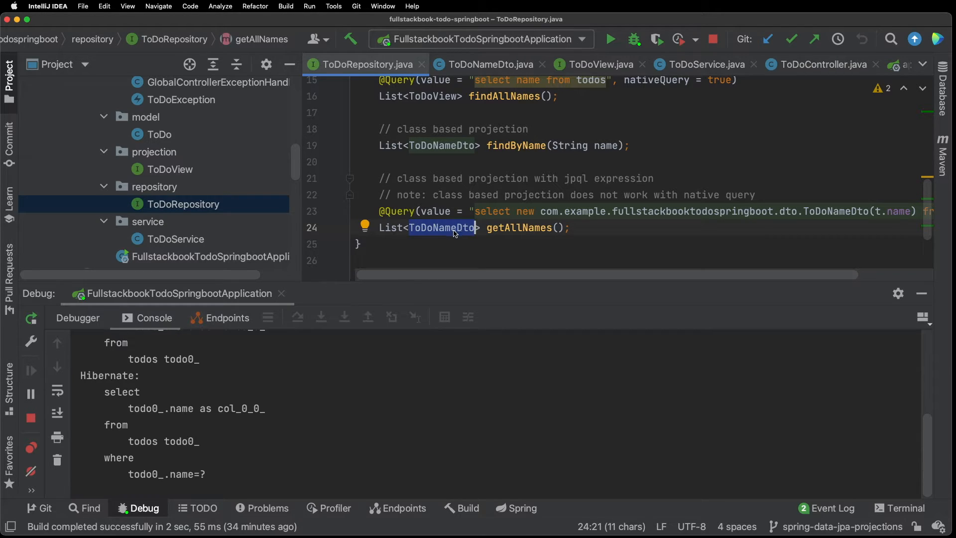
mouse_move(570, 276)
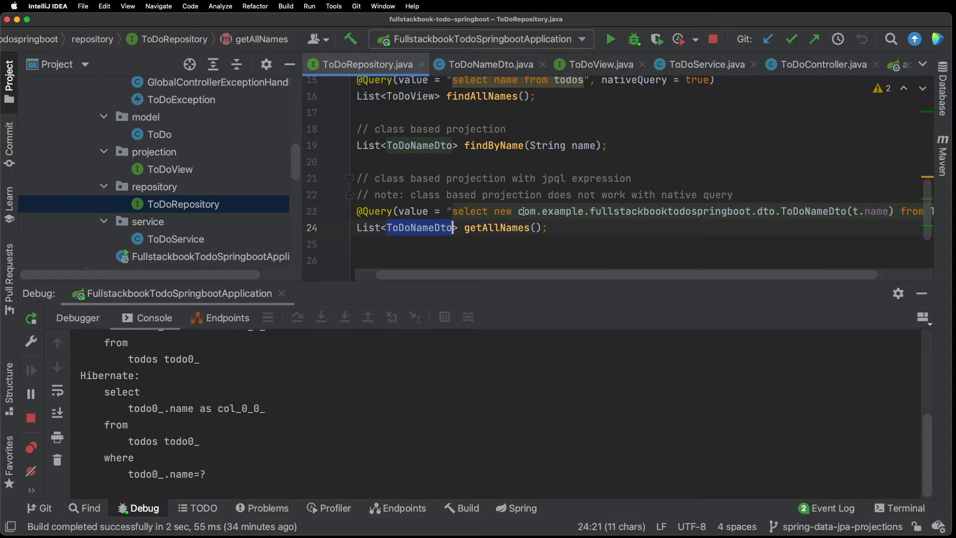
scroll(right, 3)
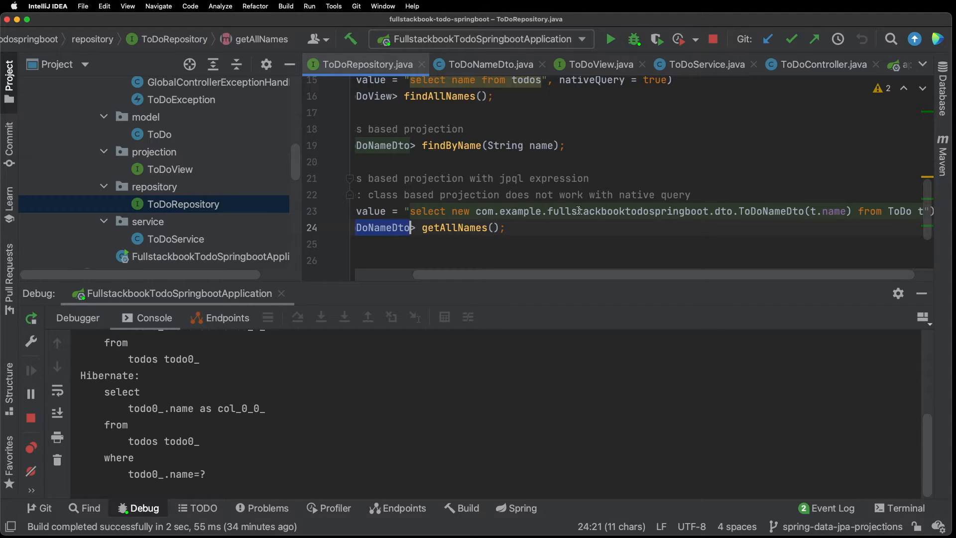
mouse_move(761, 210)
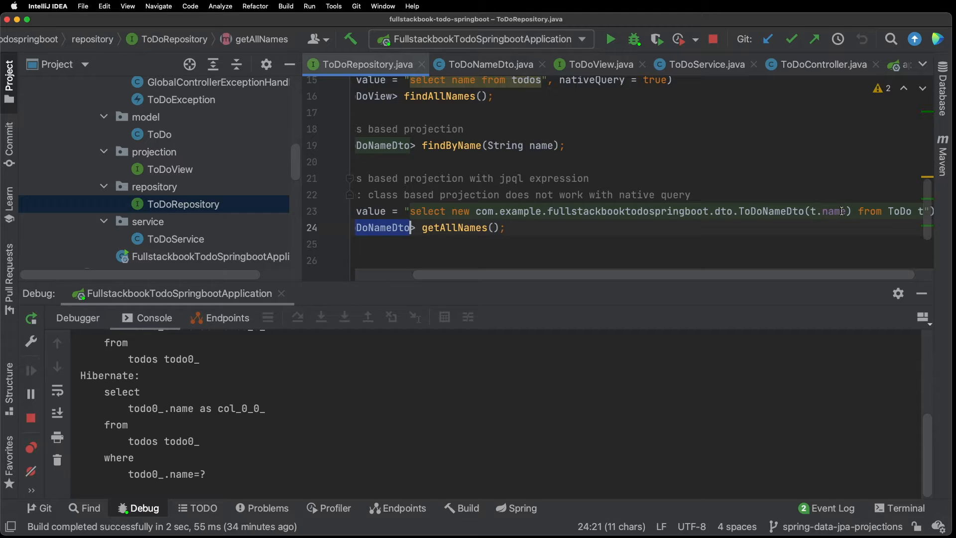
scroll(right, 3)
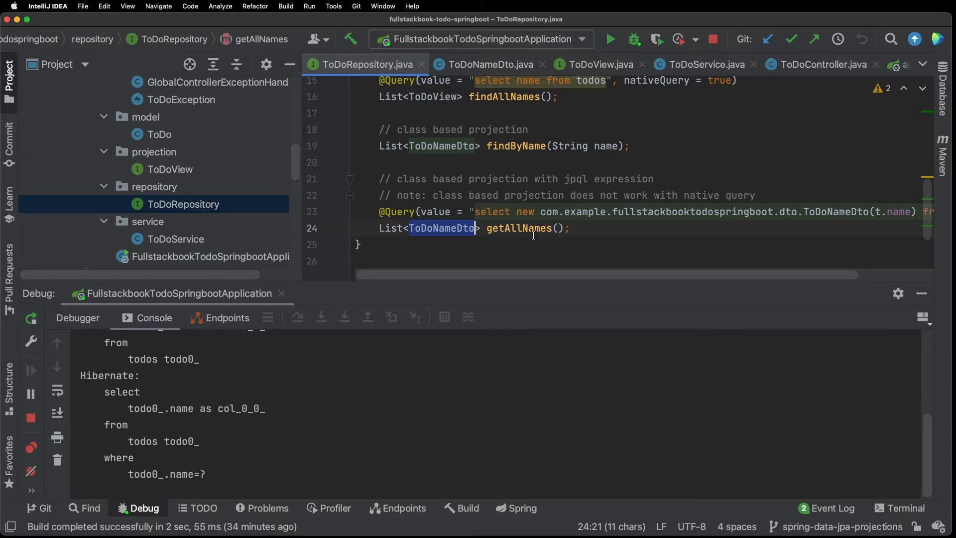
click(704, 64)
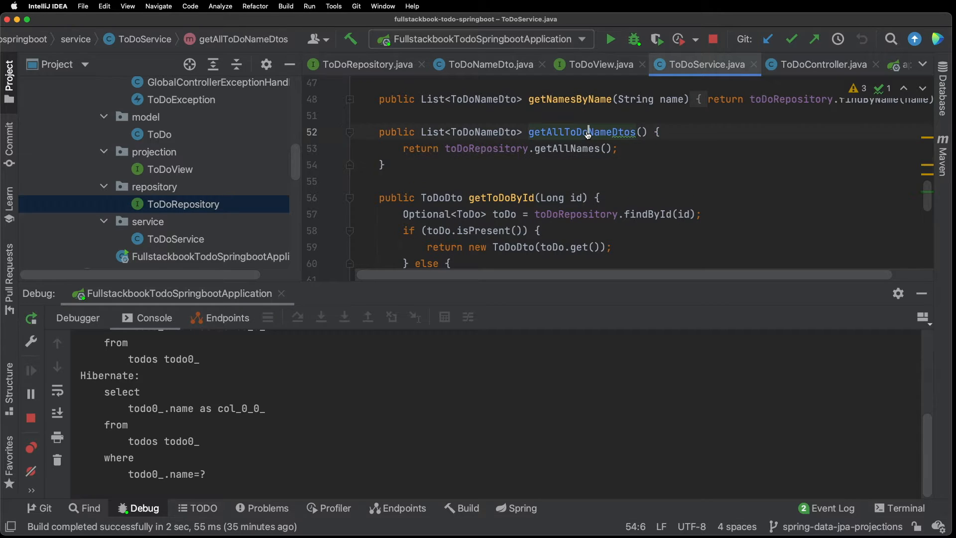
click(821, 65)
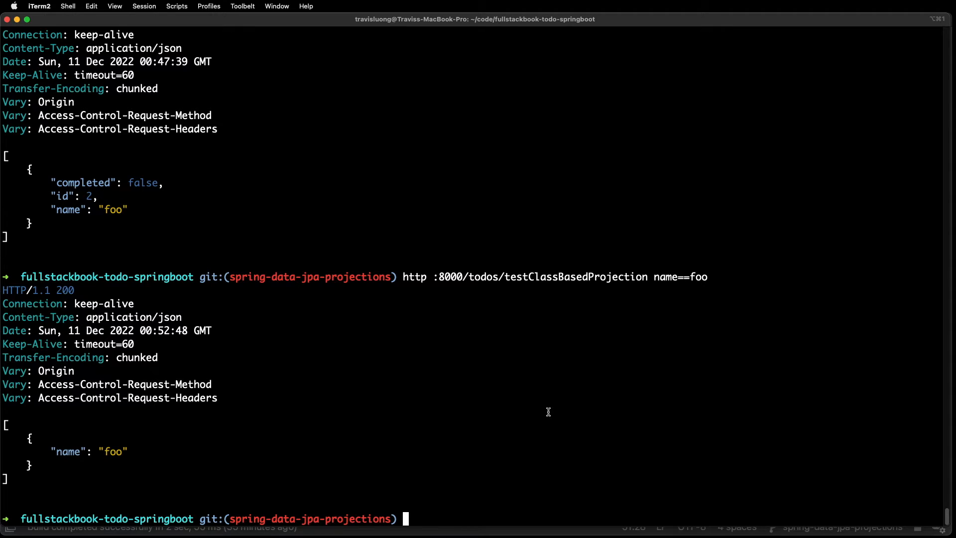
Type http :8000/todos/testClassBasedProjectionWithJpqlQuery at the iTerm2 prompt.
text(http)
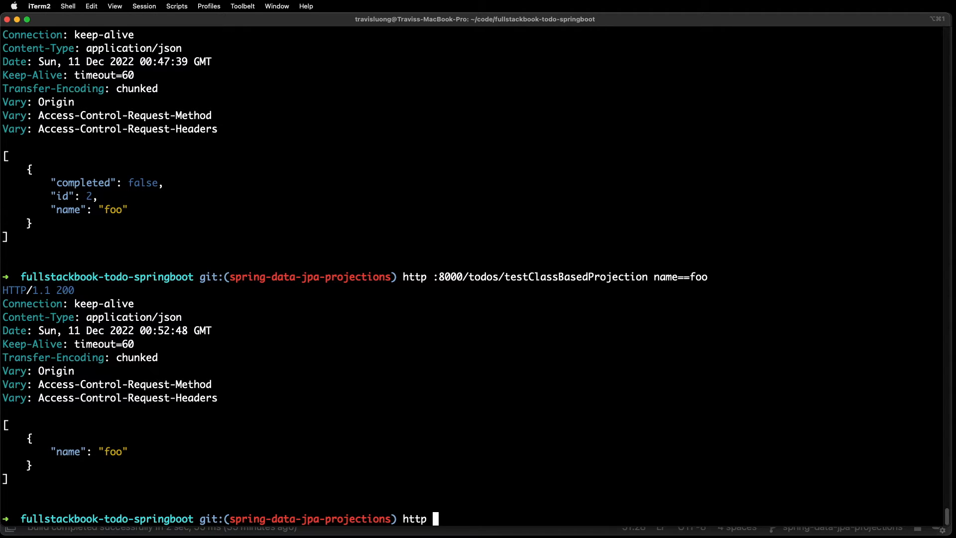
text(:8000)
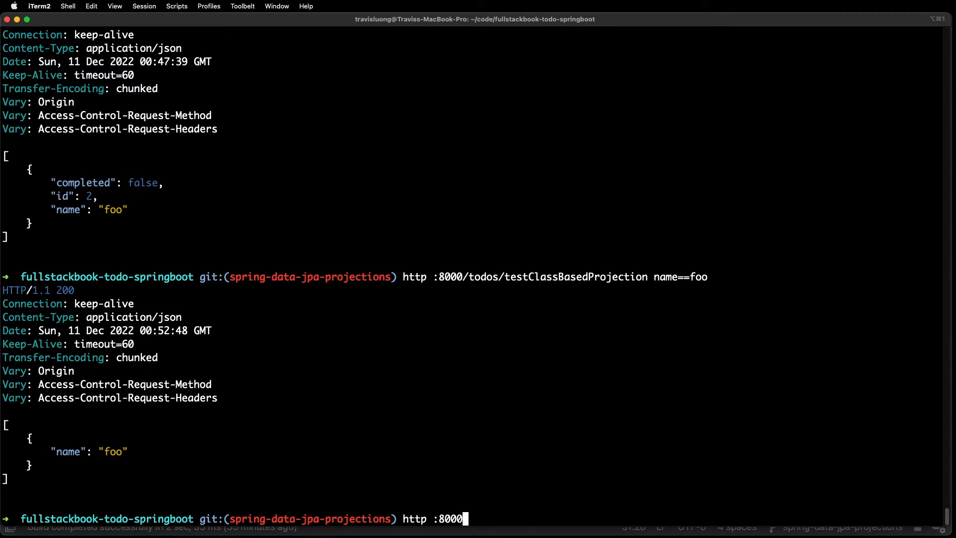
text(/todos/)
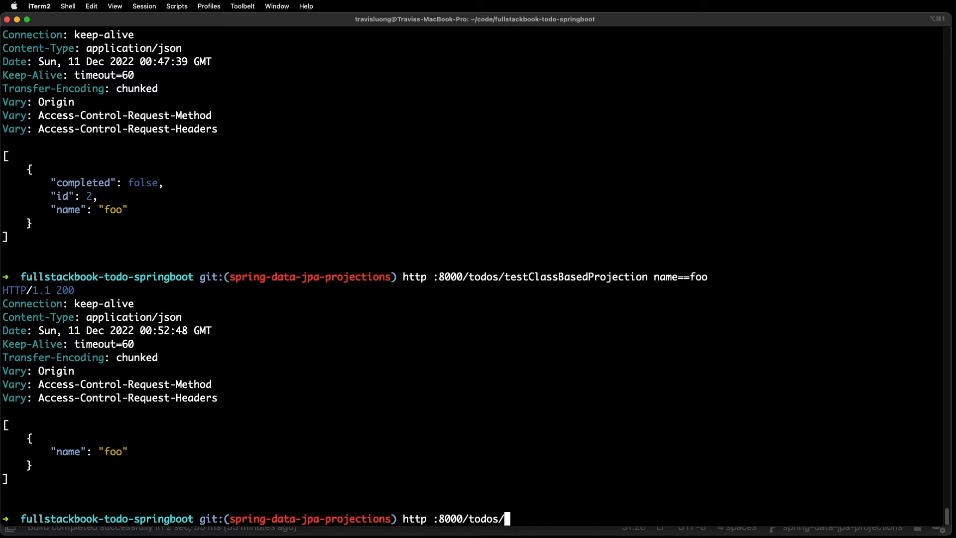
text(testClassBasedProjection)
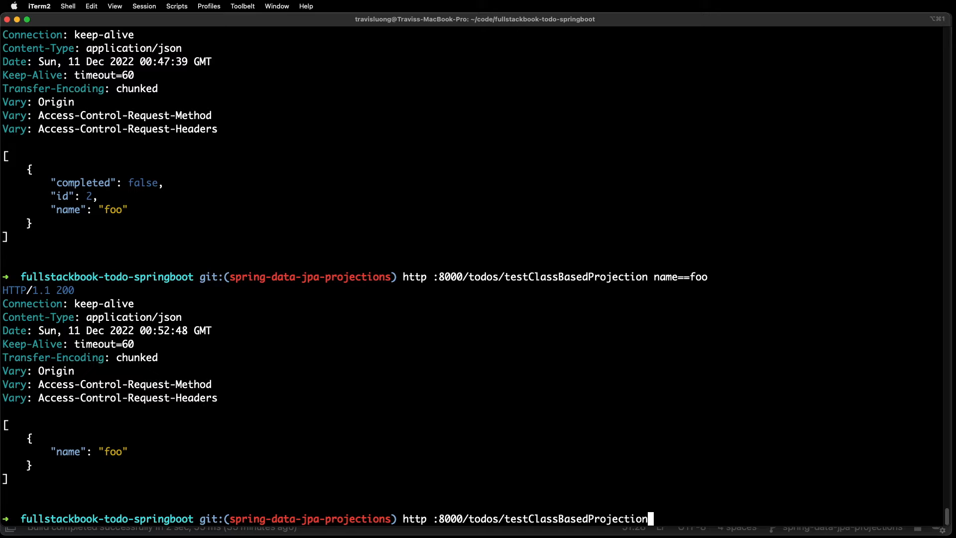
text(WithJpa)
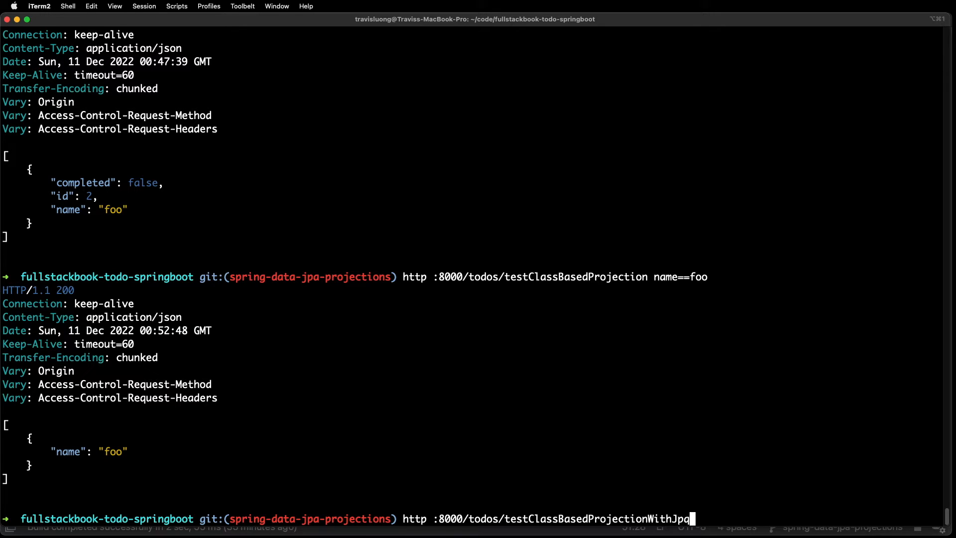
text(Query)
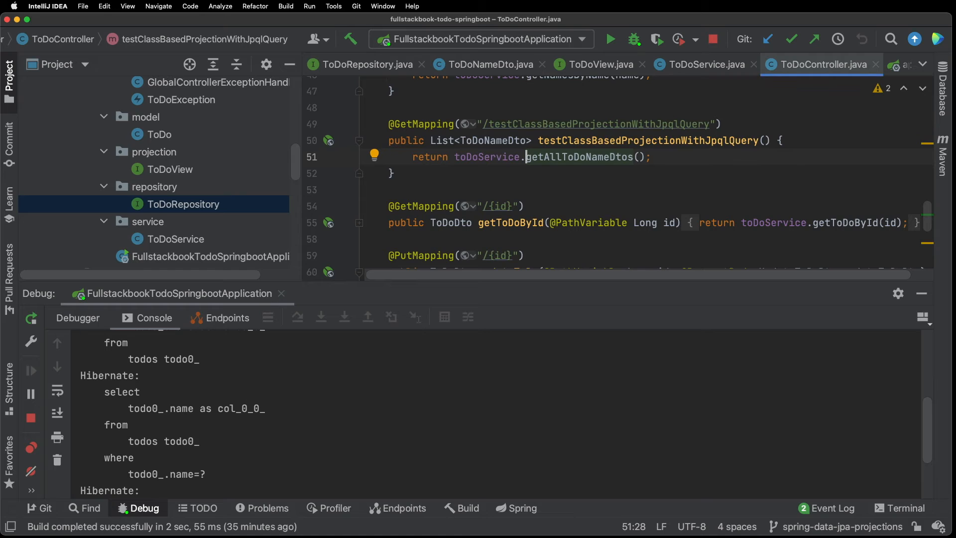
Open ToDoRepository to view the dynamic projection method findAllByName(name, type).
scroll(down, 3)
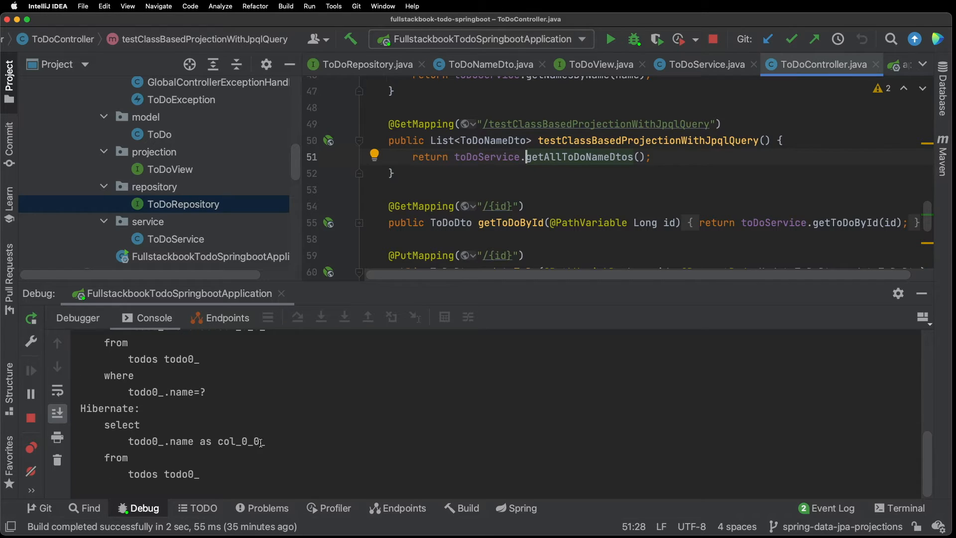
mouse_move(229, 463)
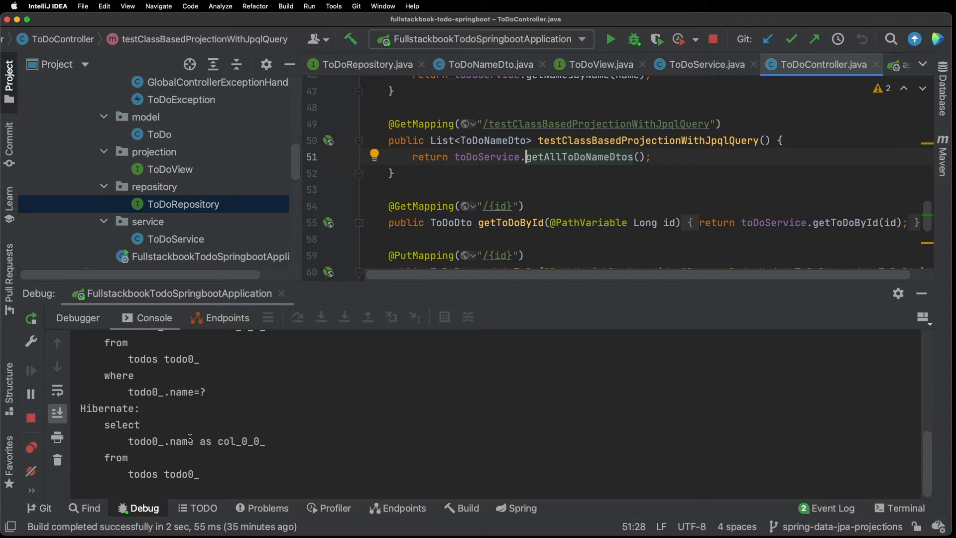
mouse_move(424, 438)
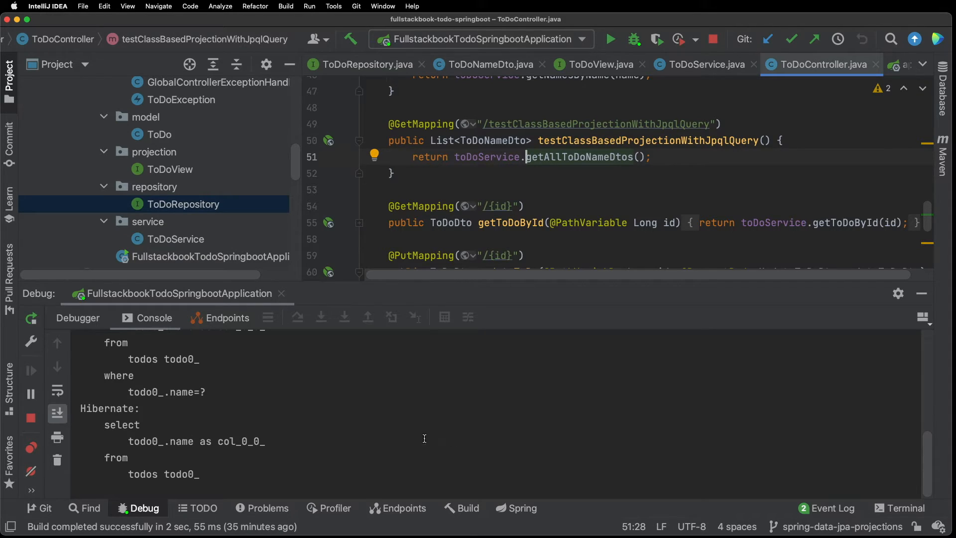
click(364, 64)
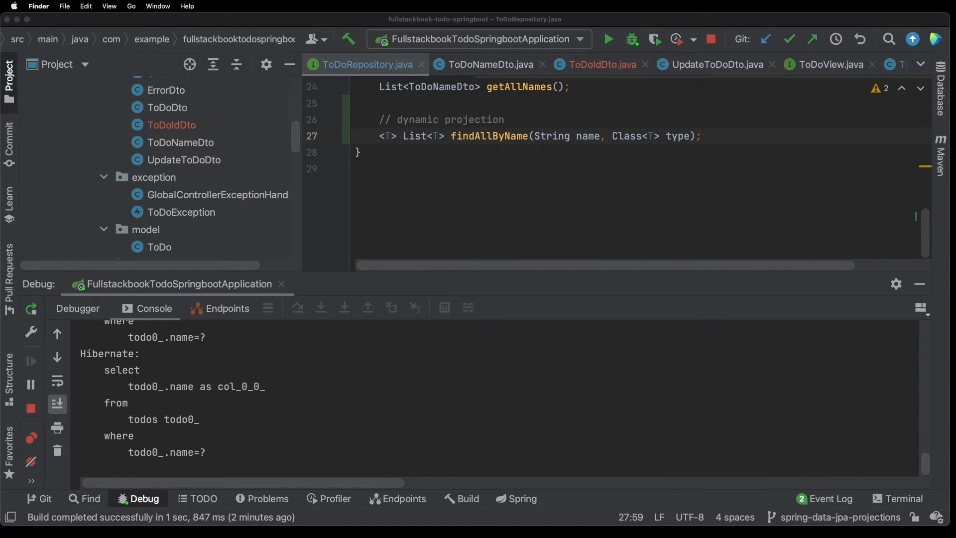
mouse_move(690, 218)
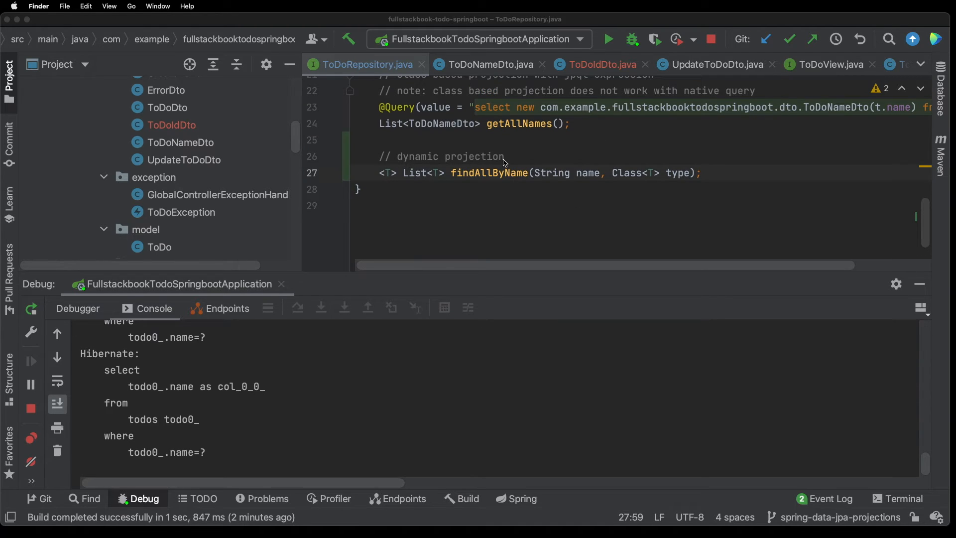
mouse_move(438, 197)
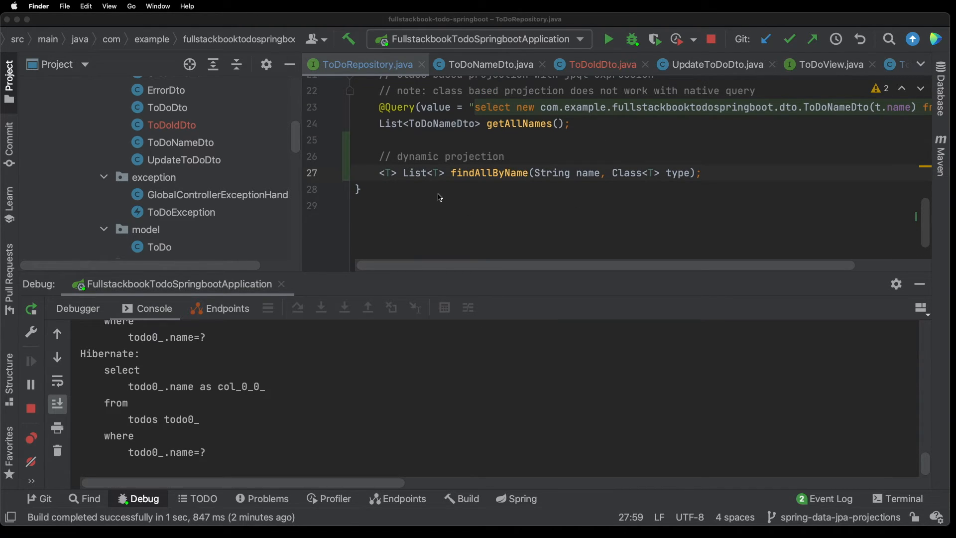
mouse_move(436, 179)
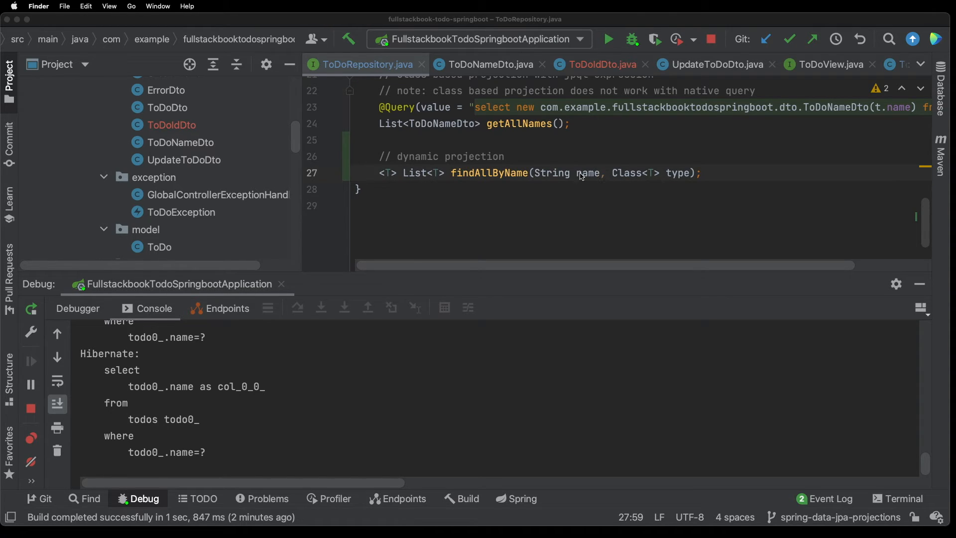
mouse_move(448, 180)
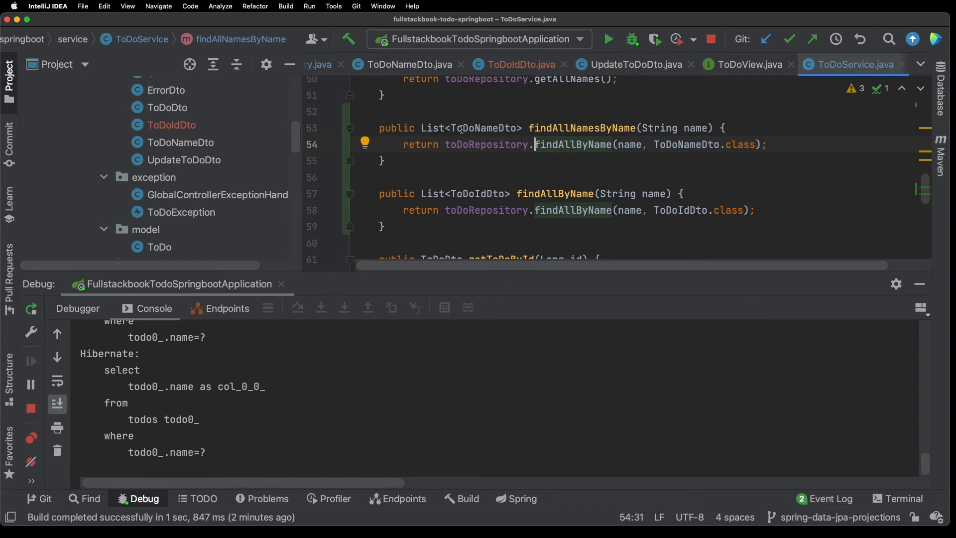
double_click(483, 128)
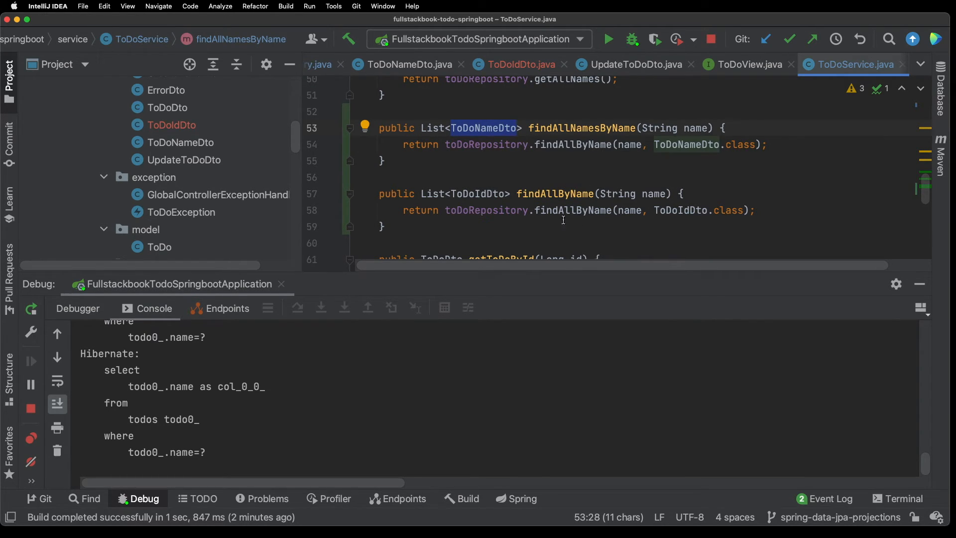
mouse_move(459, 195)
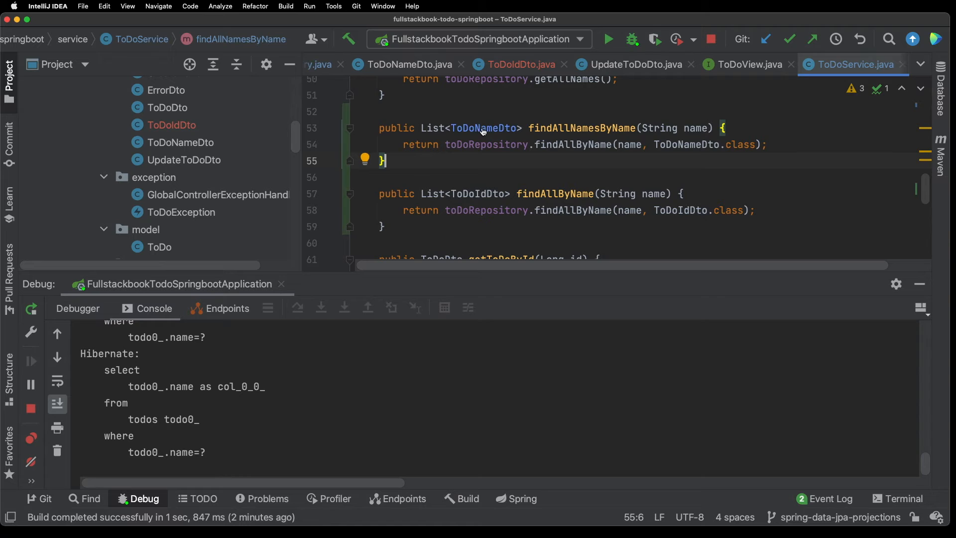
click(405, 64)
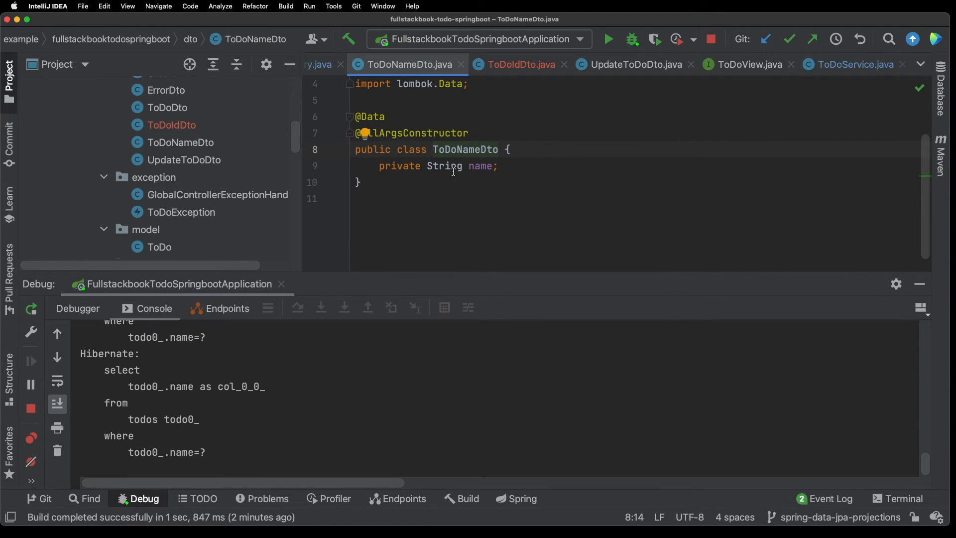
click(853, 64)
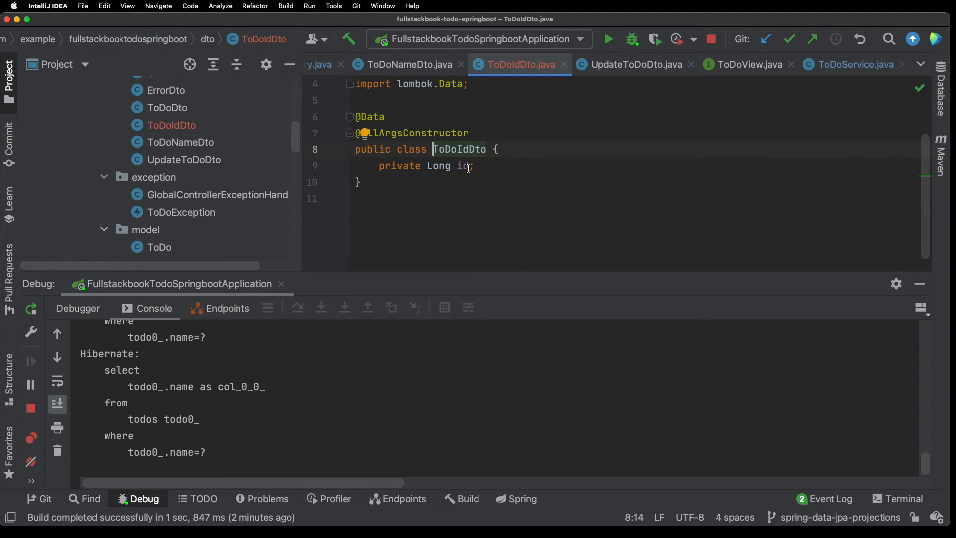
click(850, 65)
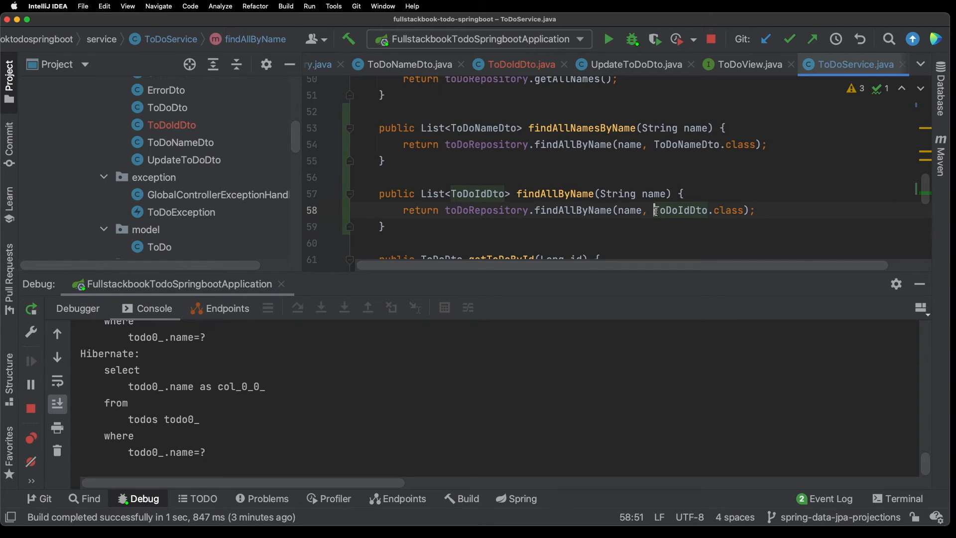
Rename the ToDoIdDto service method findAllByName to findAllIdsByName via Refactor.
double_click(677, 210)
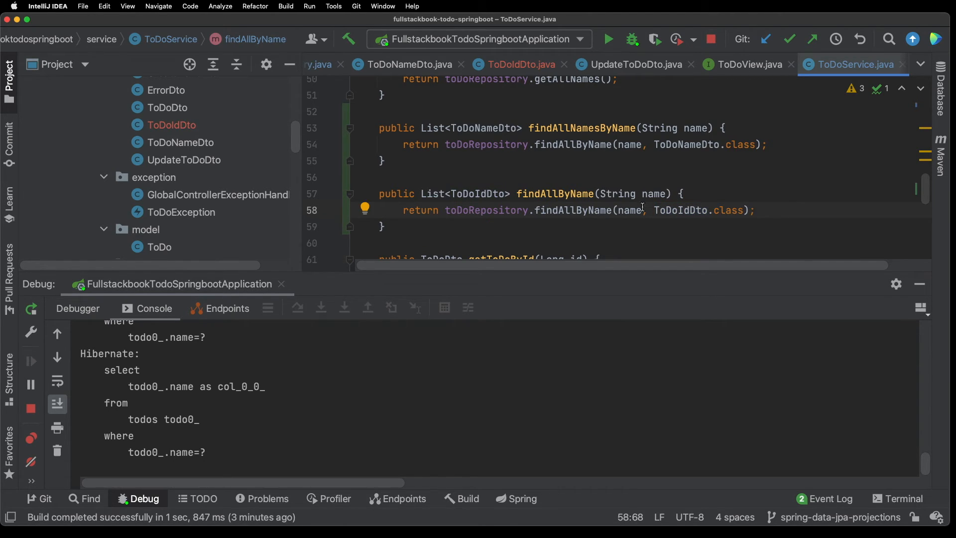
double_click(554, 194)
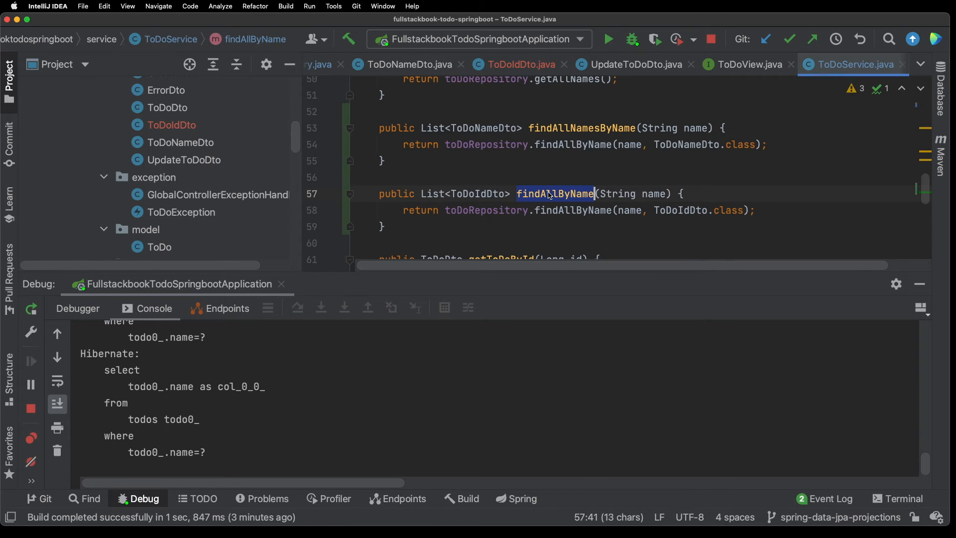
right_click(555, 194)
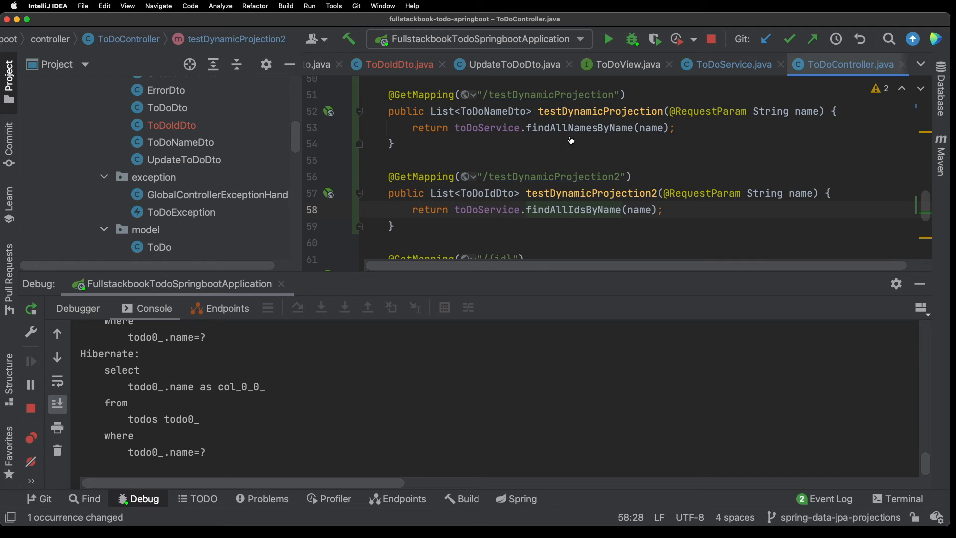
mouse_move(582, 135)
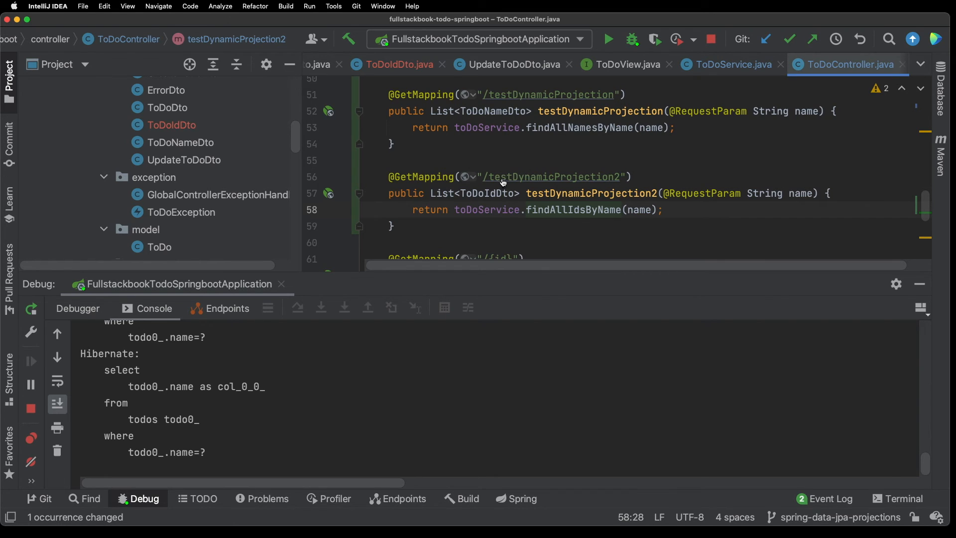
mouse_move(771, 175)
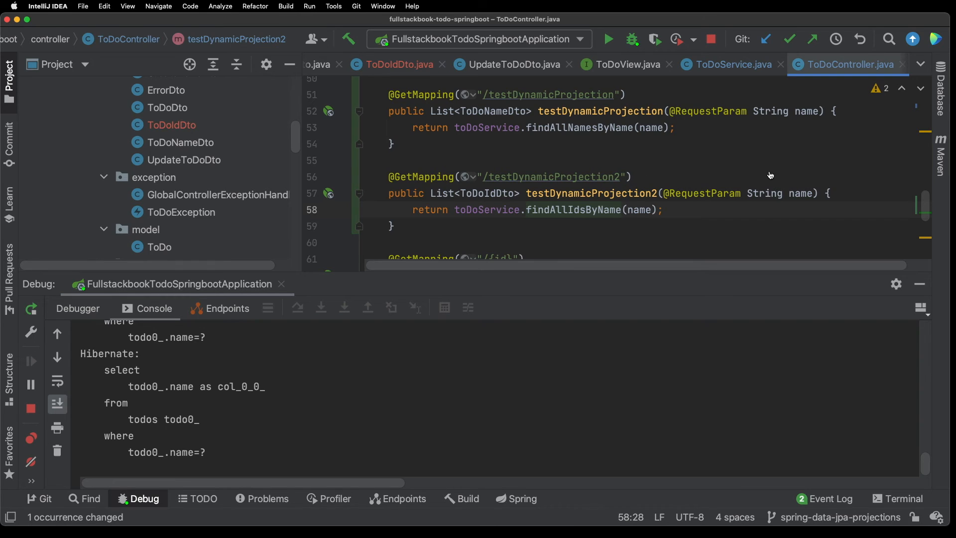
mouse_move(599, 206)
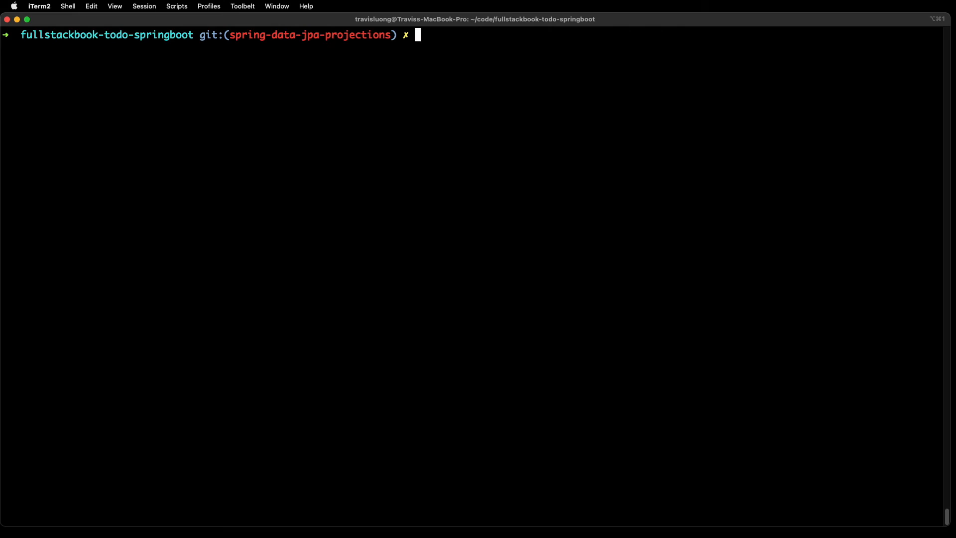
Request testDynamicProjection with name==foo, then edit the command into testDynamicProjection2.
text(http)
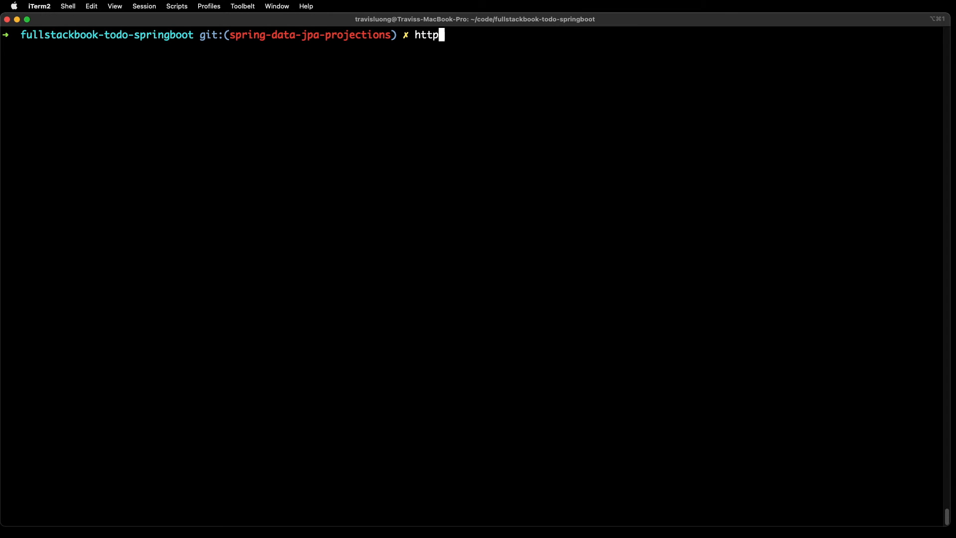
text(:8000/)
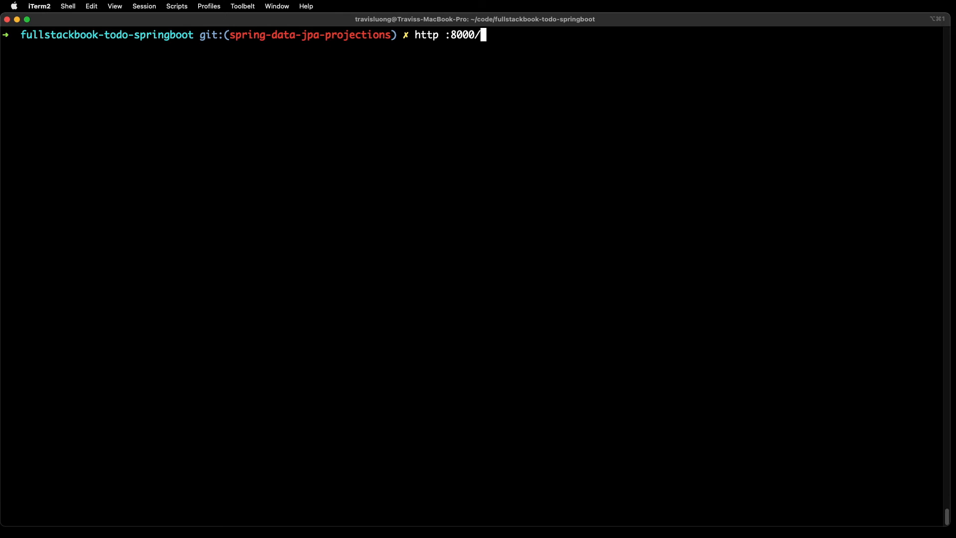
text(todos/test)
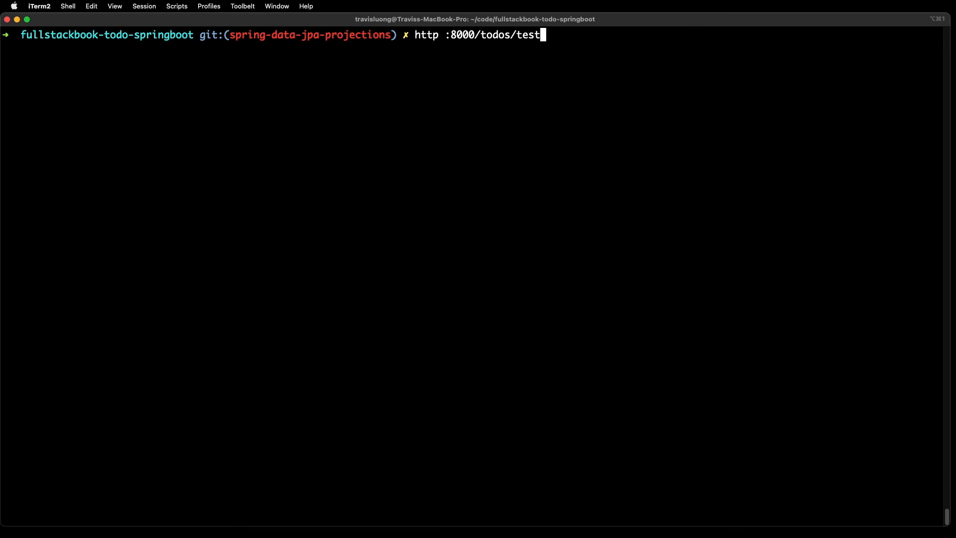
text(DynamicP)
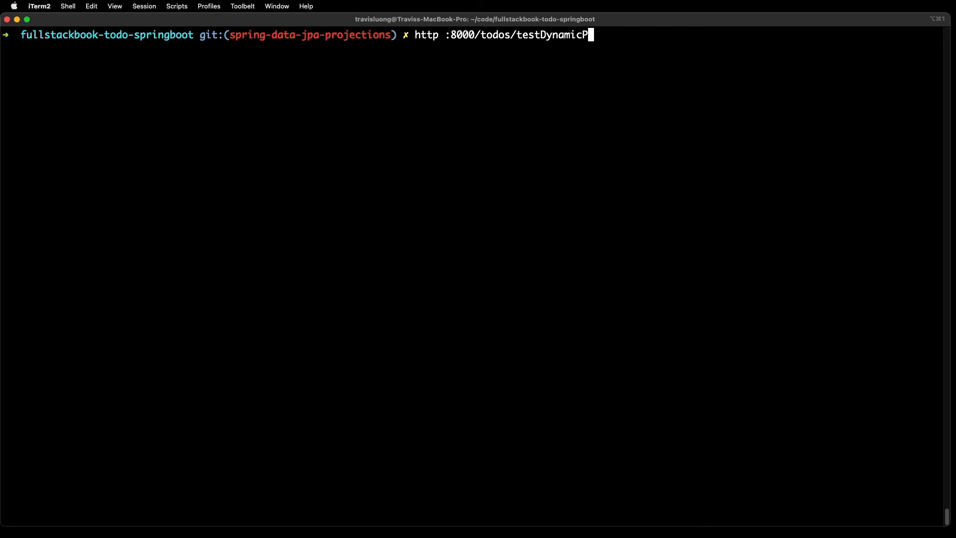
text(rojectsi)
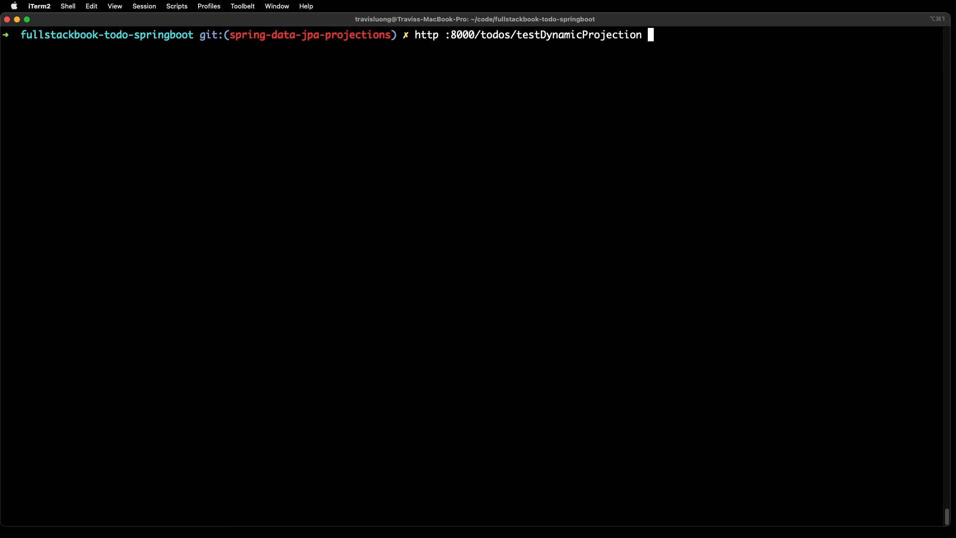
text(name==f)
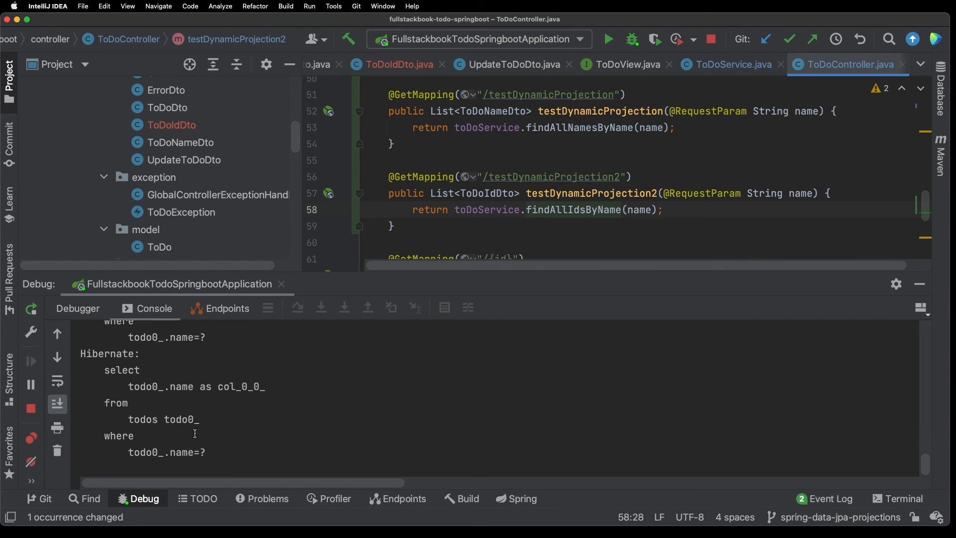
mouse_move(749, 364)
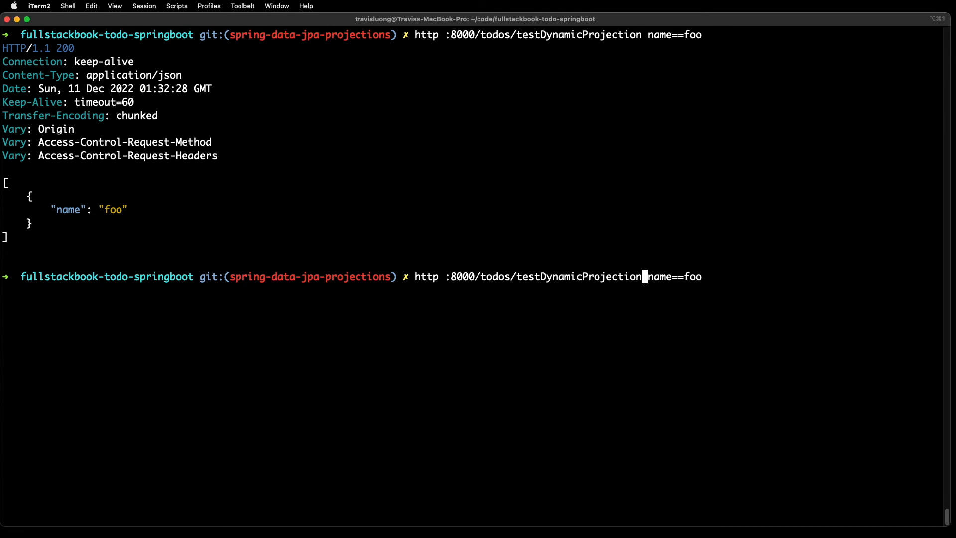
text(2)
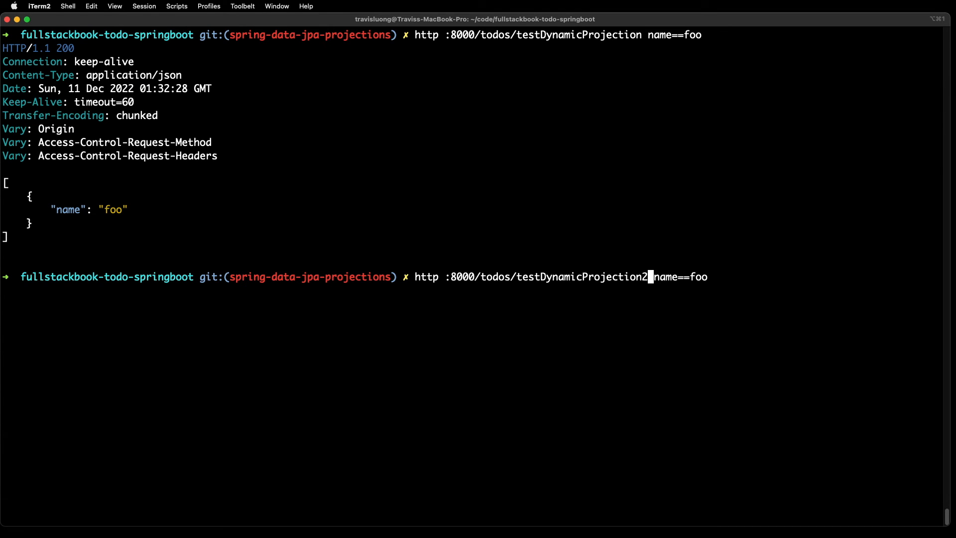